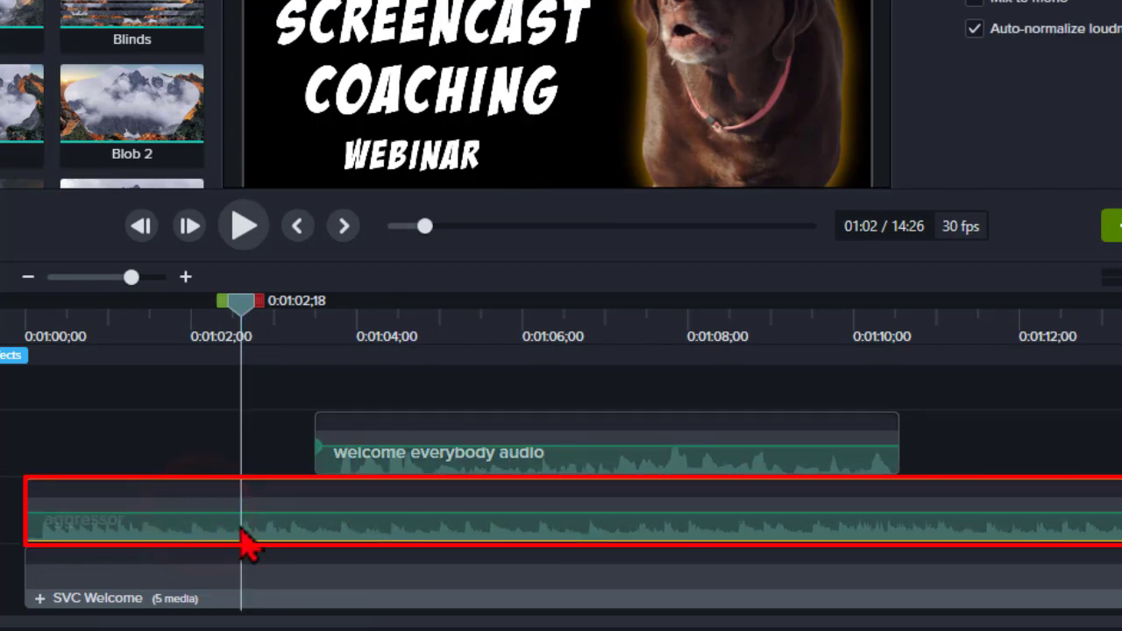
mouse_move(136, 556)
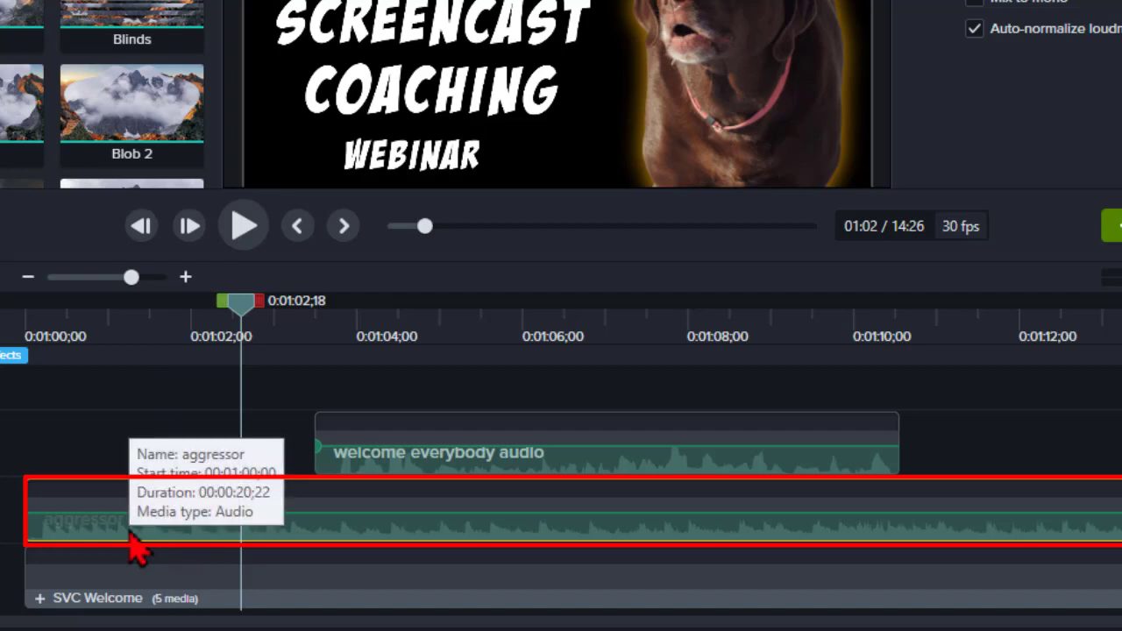
mouse_move(207, 503)
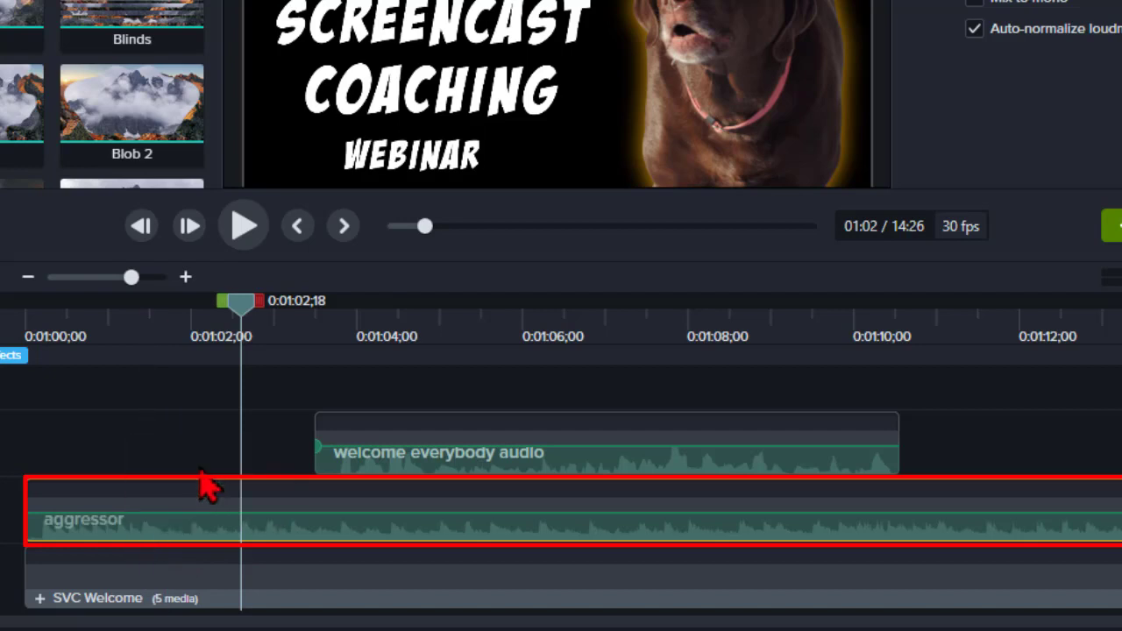
mouse_move(106, 355)
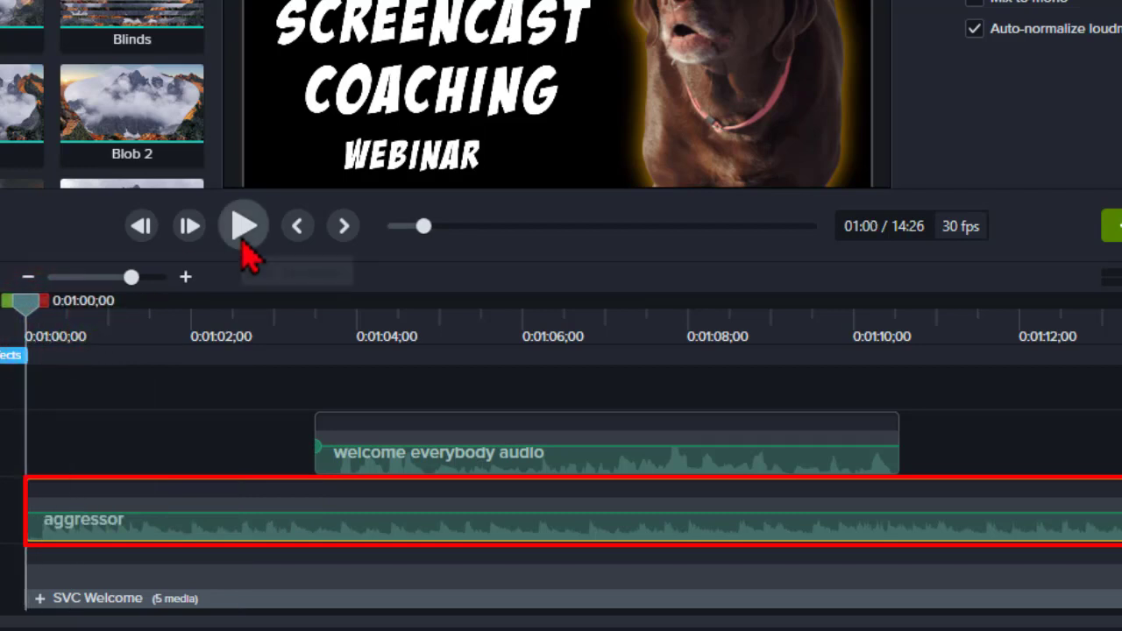
Add volume points on the aggressor music around the welcome narration, dipping then restoring the level
left_click(242, 225)
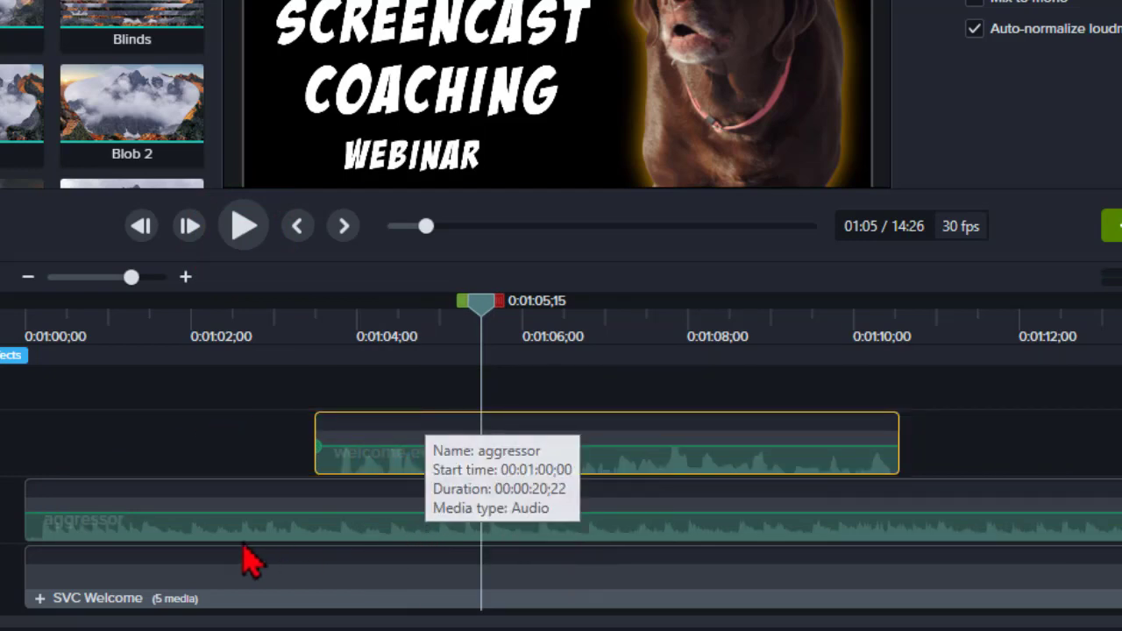
mouse_move(307, 343)
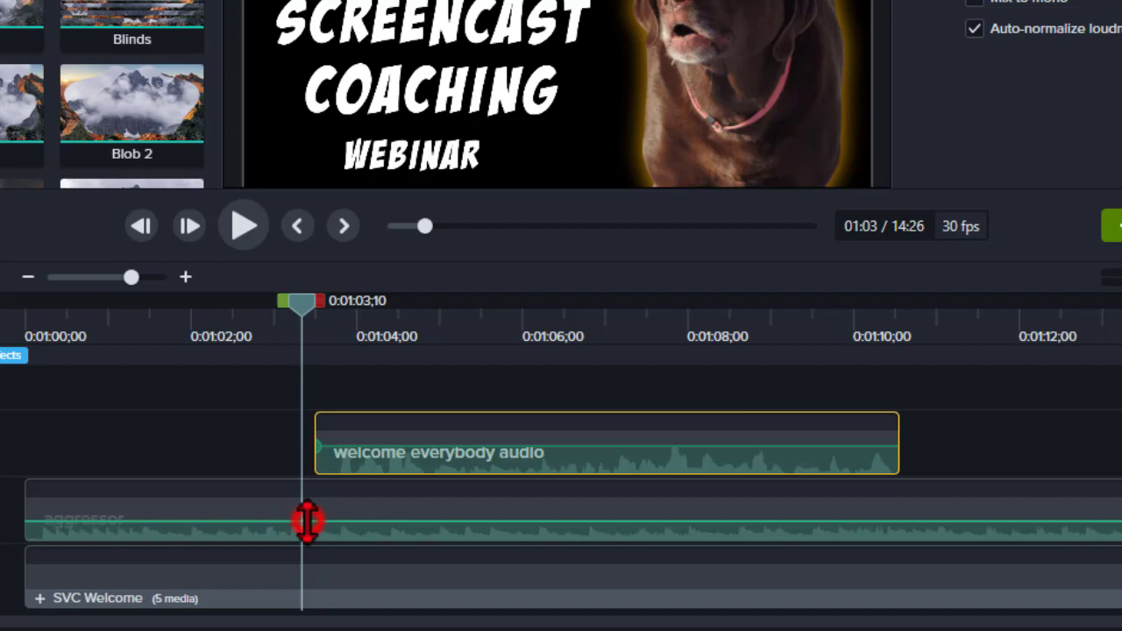
left_click(303, 535)
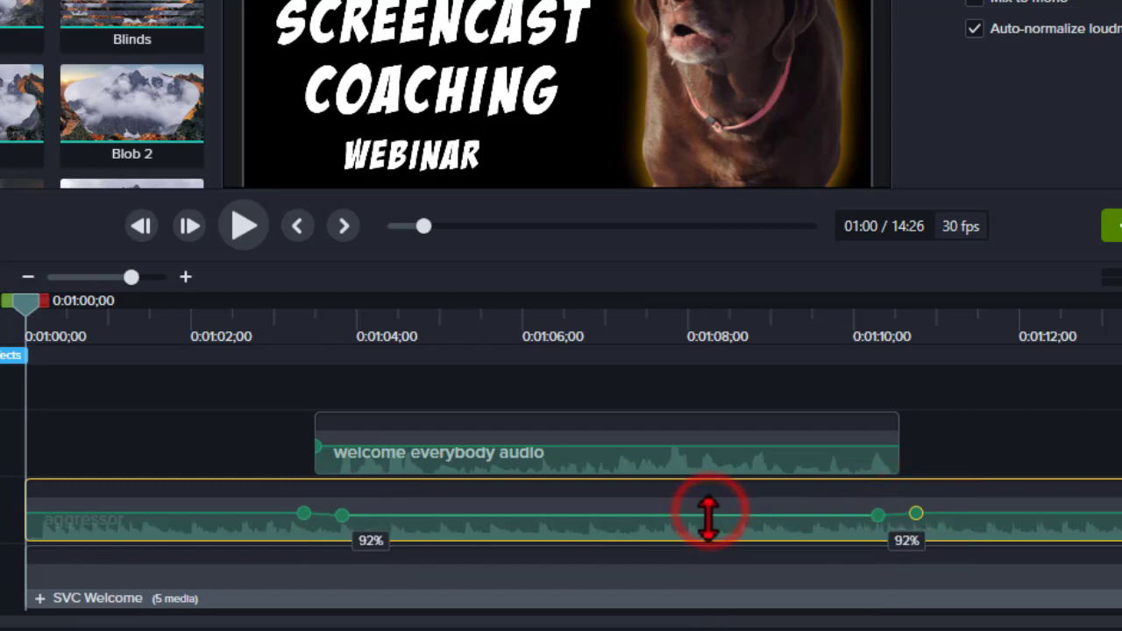
left_click_drag(708, 512, 708, 534)
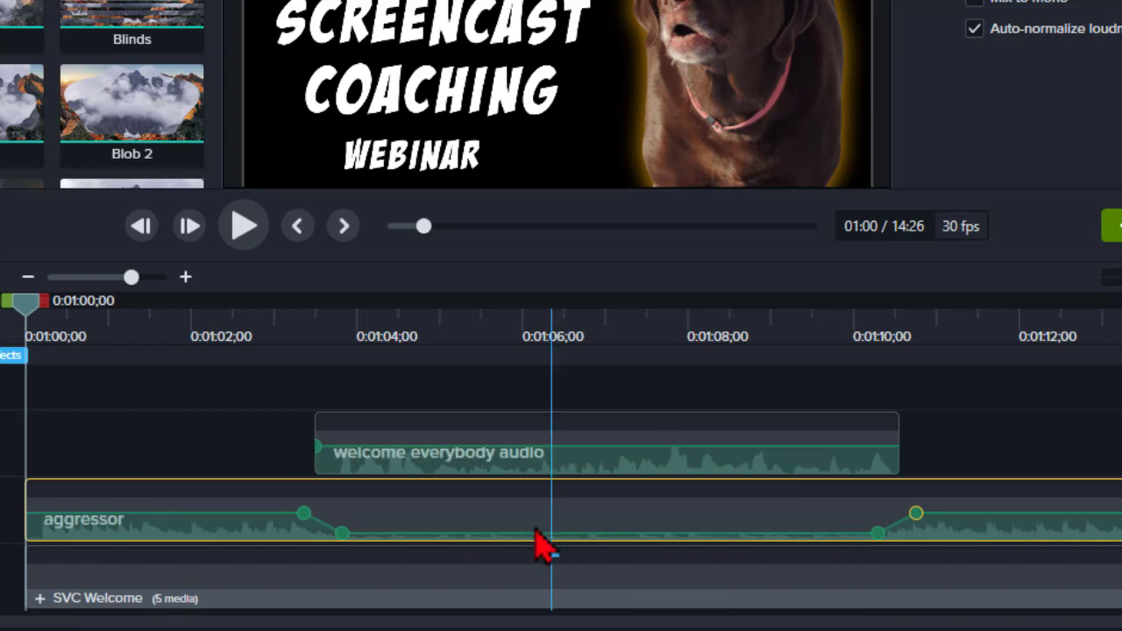
left_click_drag(538, 535, 530, 512)
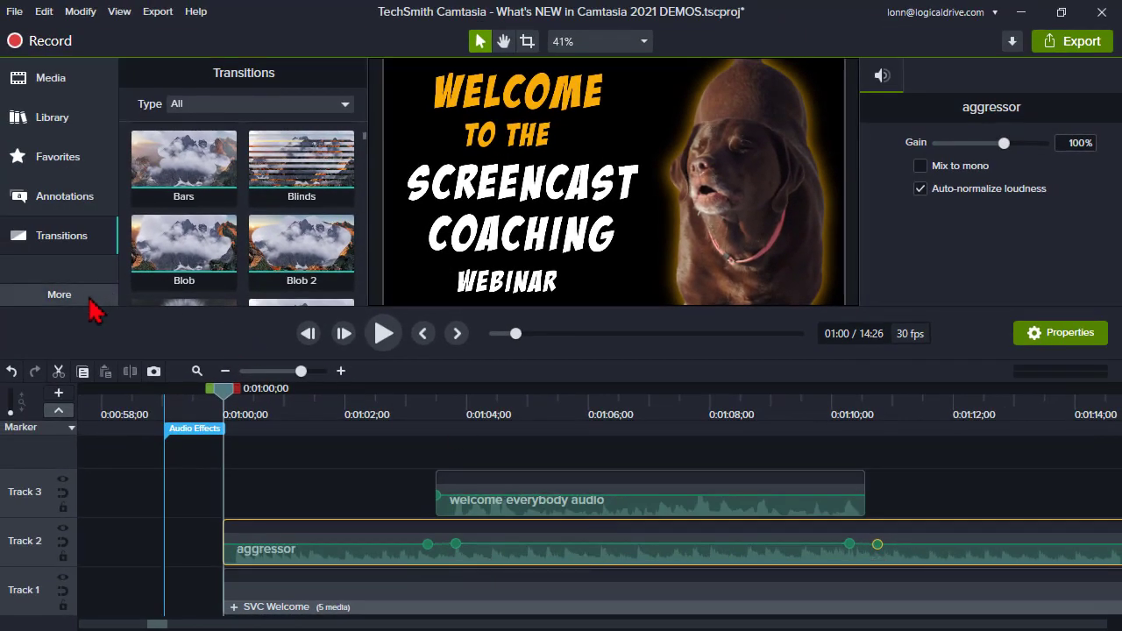
Drag the Emphasize audio effect from Audio Effects onto the welcome everybody clip on Track 3
left_click(59, 293)
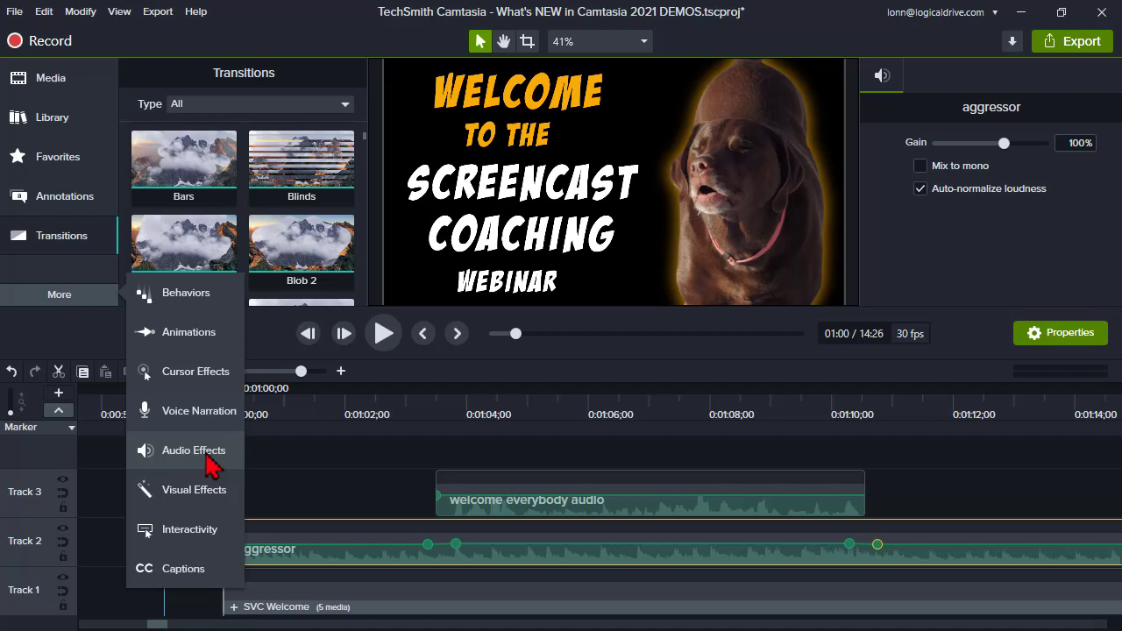
left_click(194, 449)
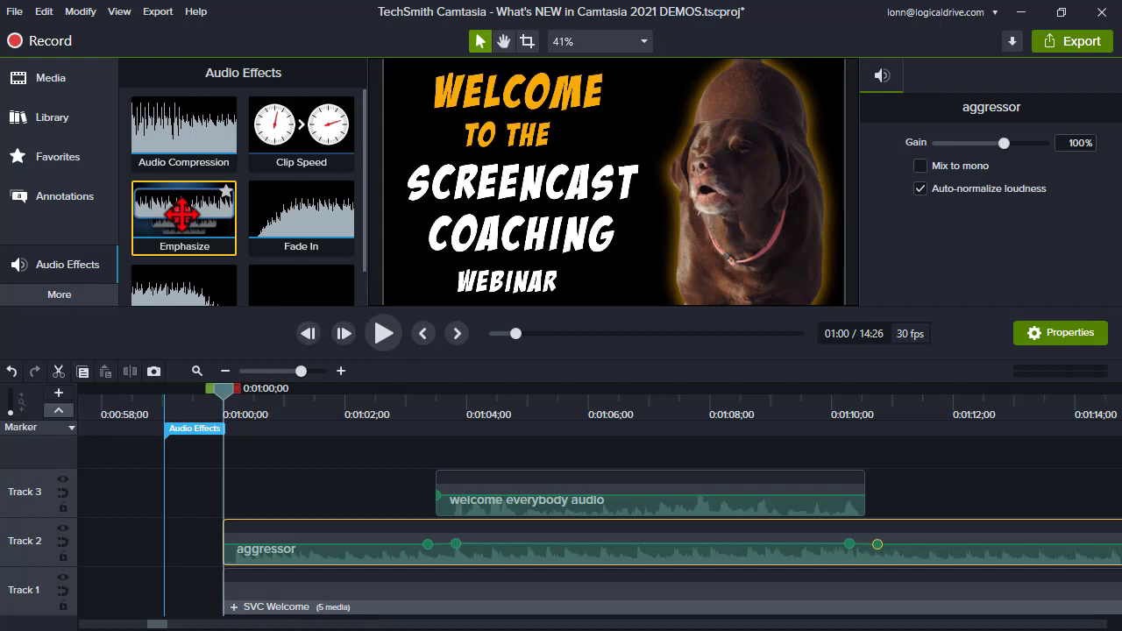
left_click_drag(184, 217, 570, 490)
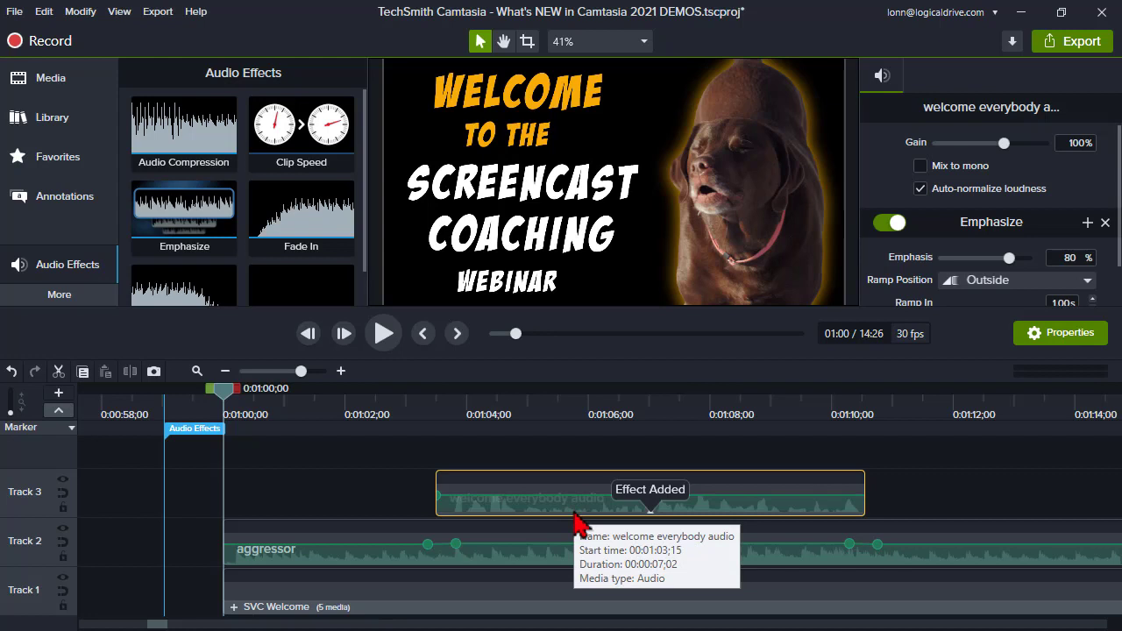
mouse_move(414, 419)
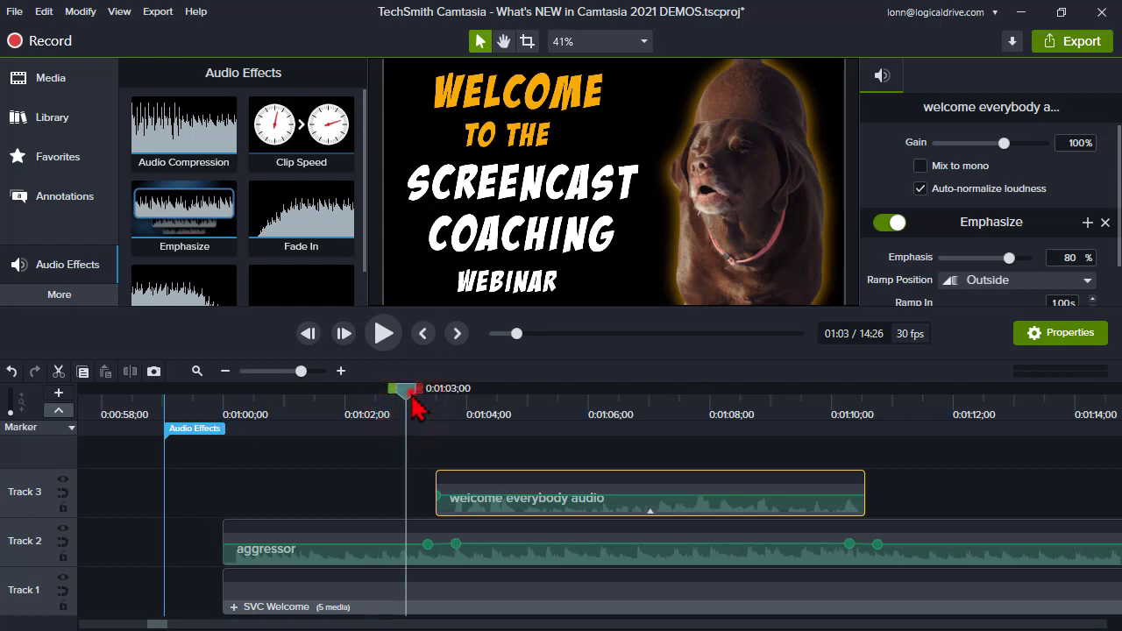
left_click_drag(408, 388, 368, 388)
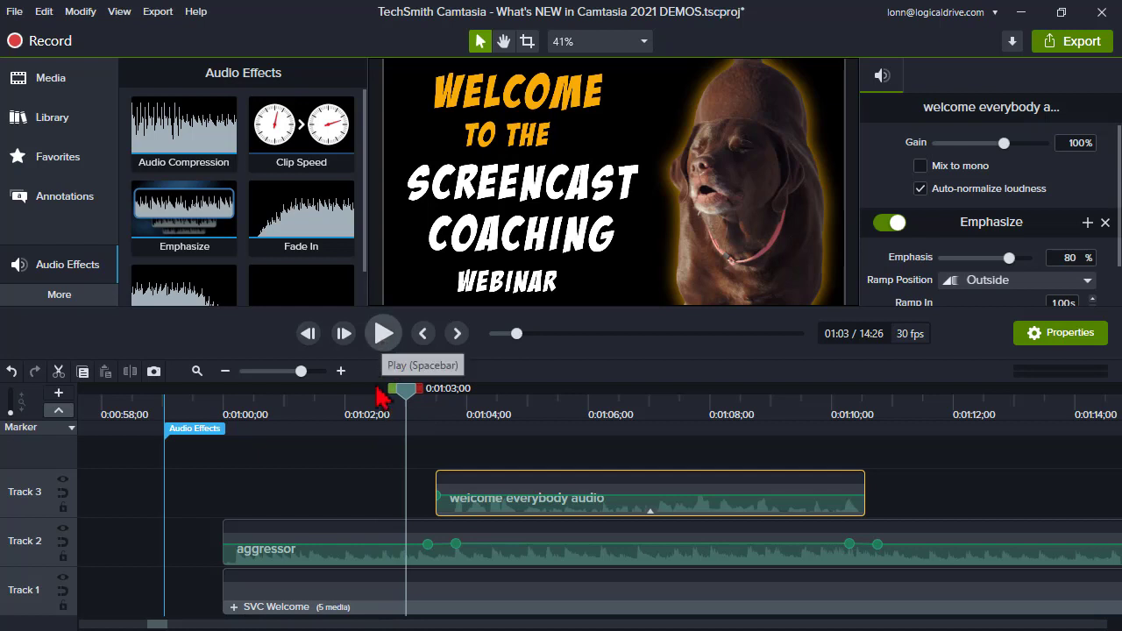
left_click(383, 333)
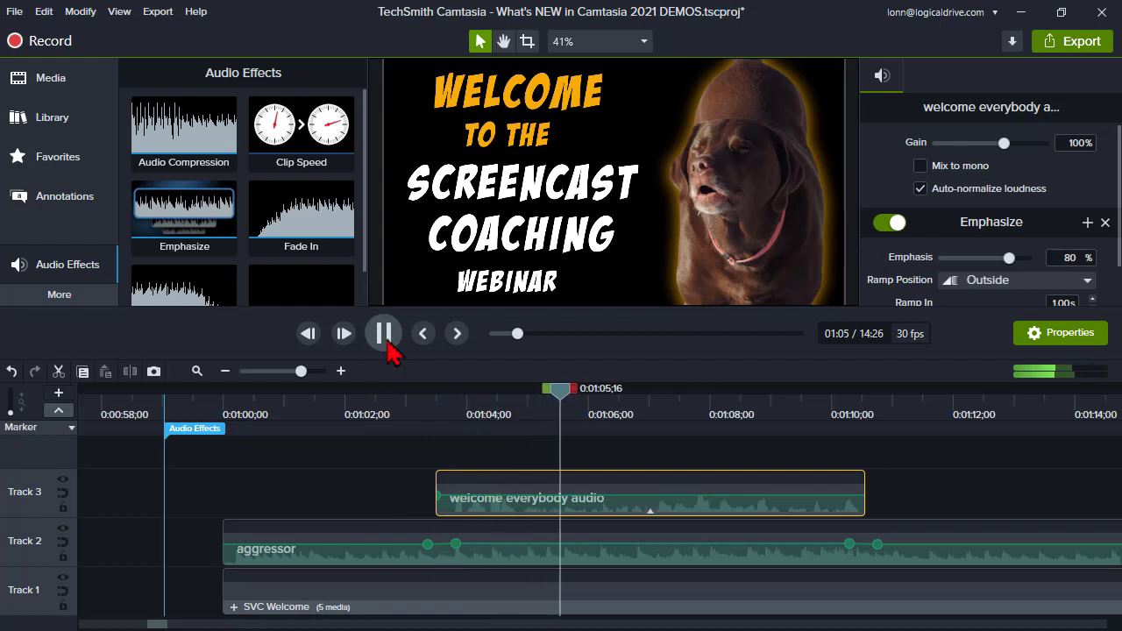
left_click(383, 333)
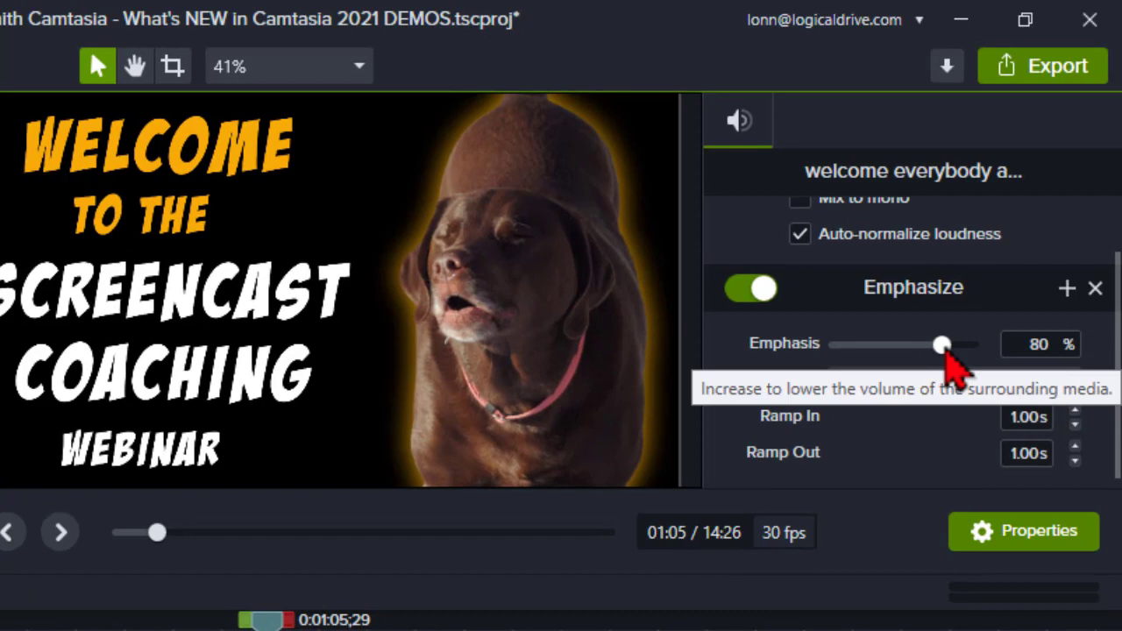
left_click_drag(942, 344, 969, 344)
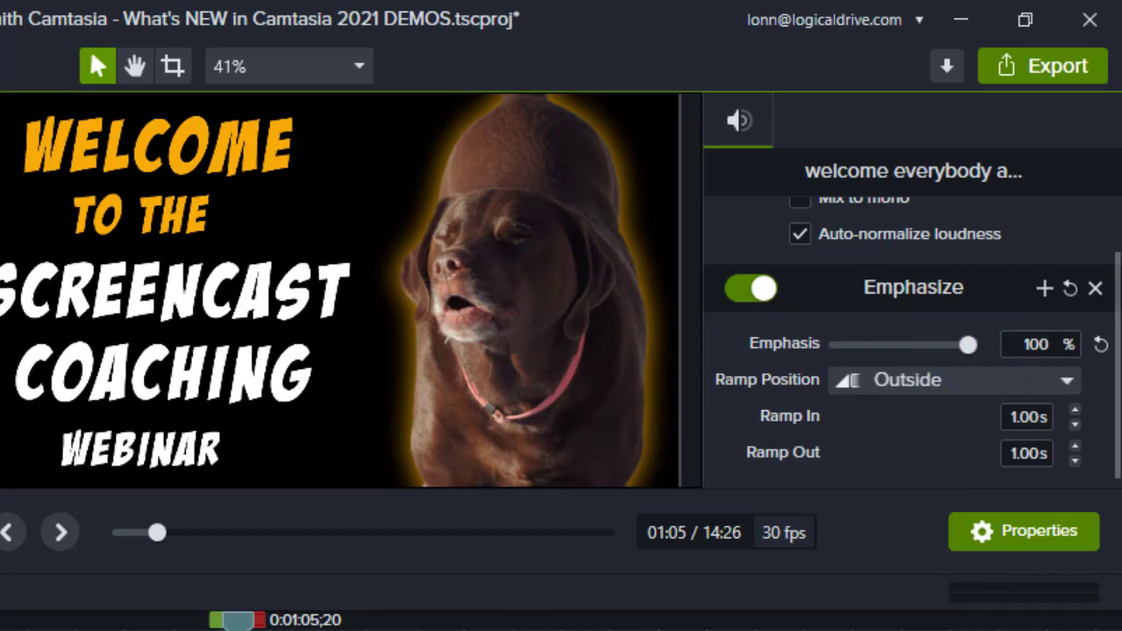
left_click_drag(967, 343, 941, 343)
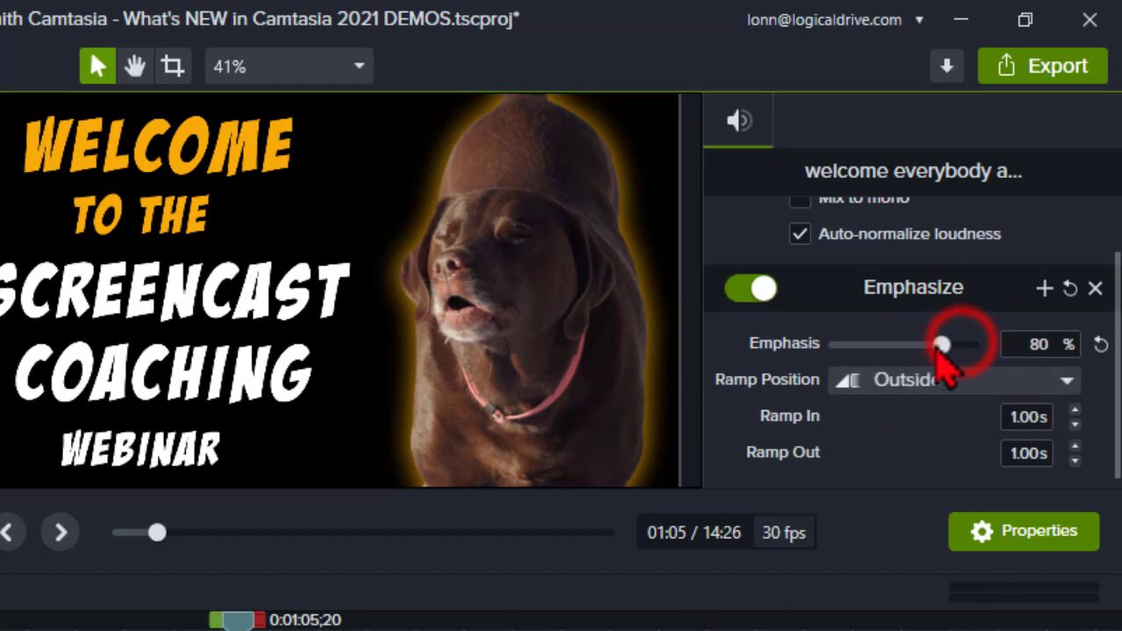
left_click_drag(942, 343, 938, 344)
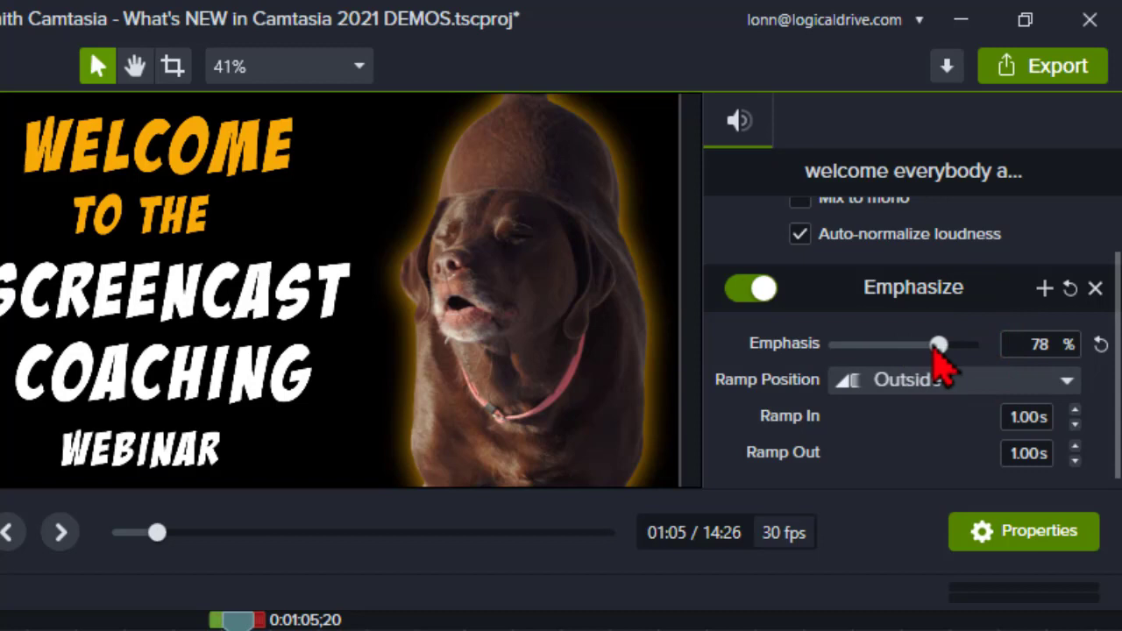
left_click_drag(938, 344, 942, 343)
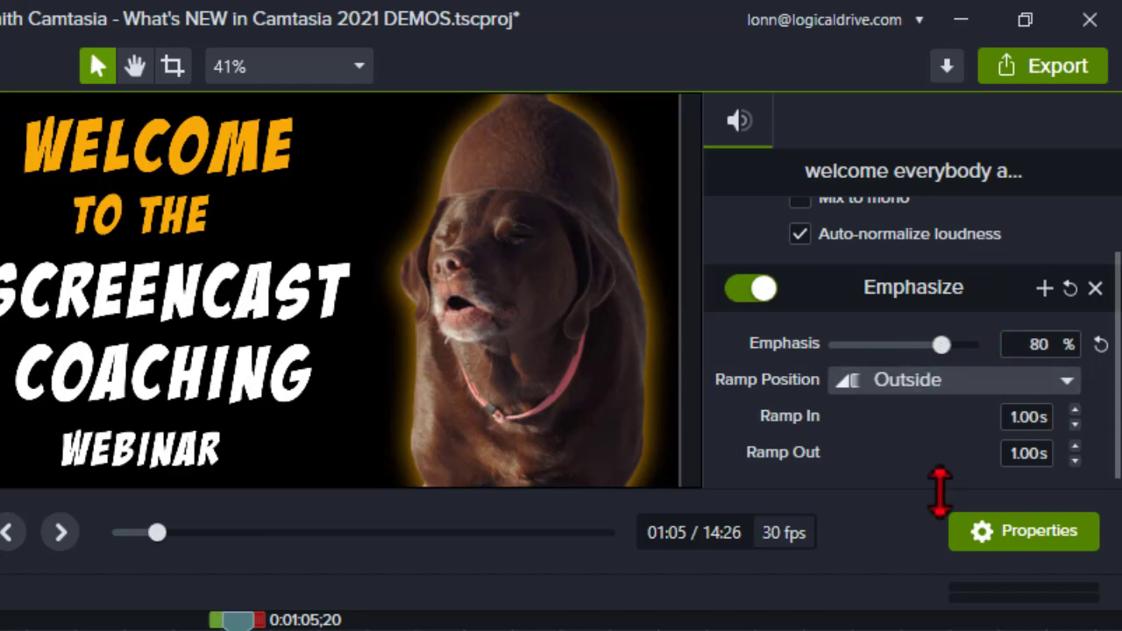
left_click(955, 380)
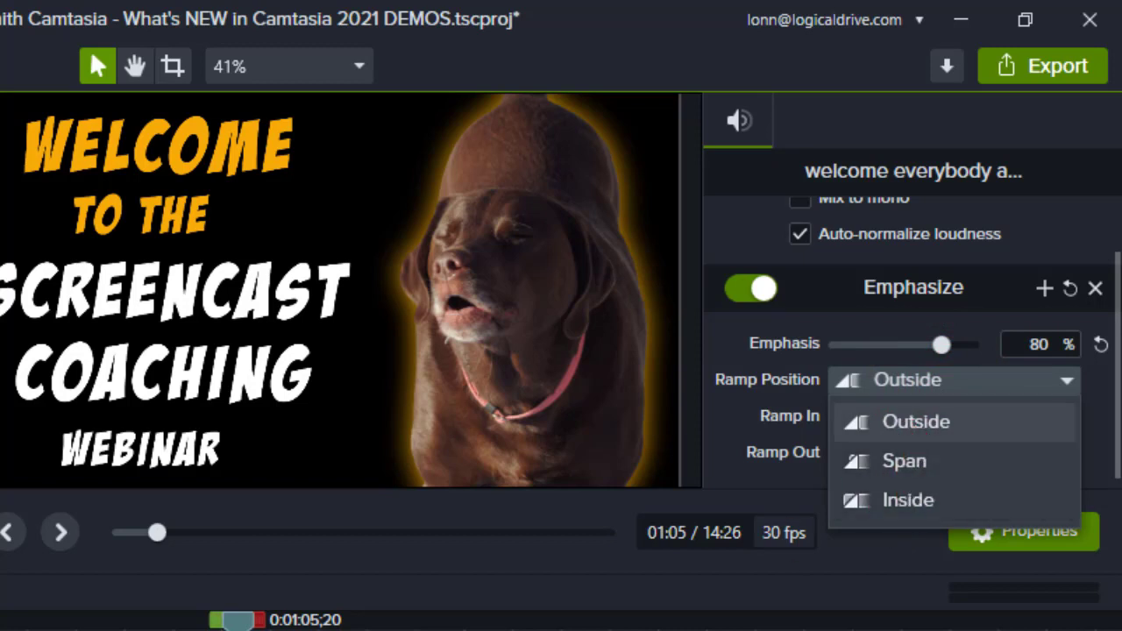
mouse_move(877, 477)
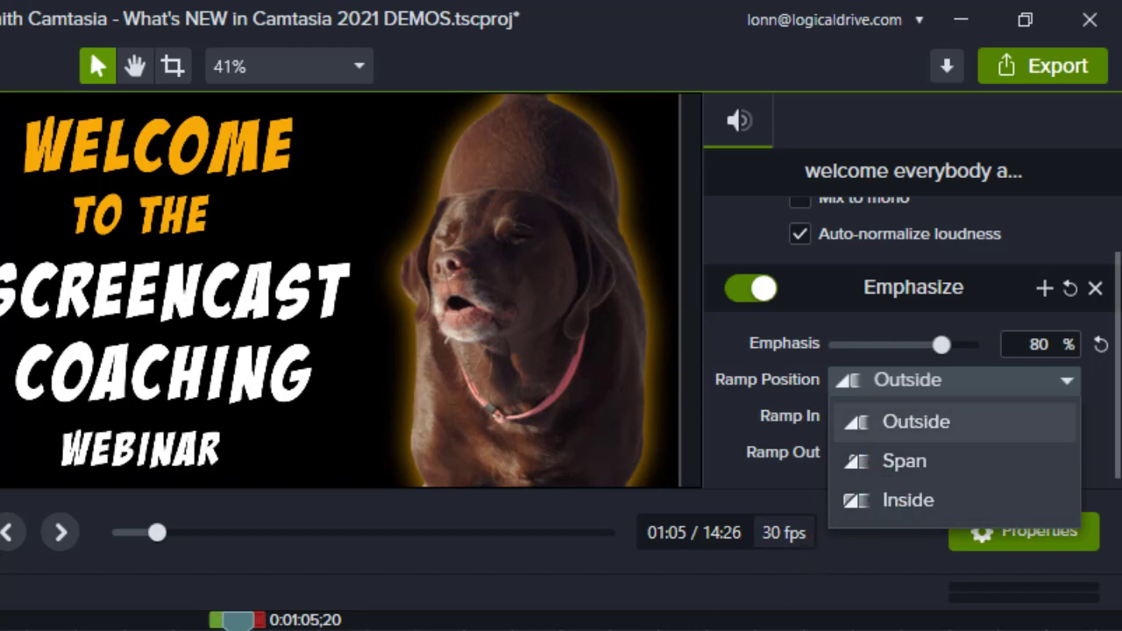
mouse_move(874, 414)
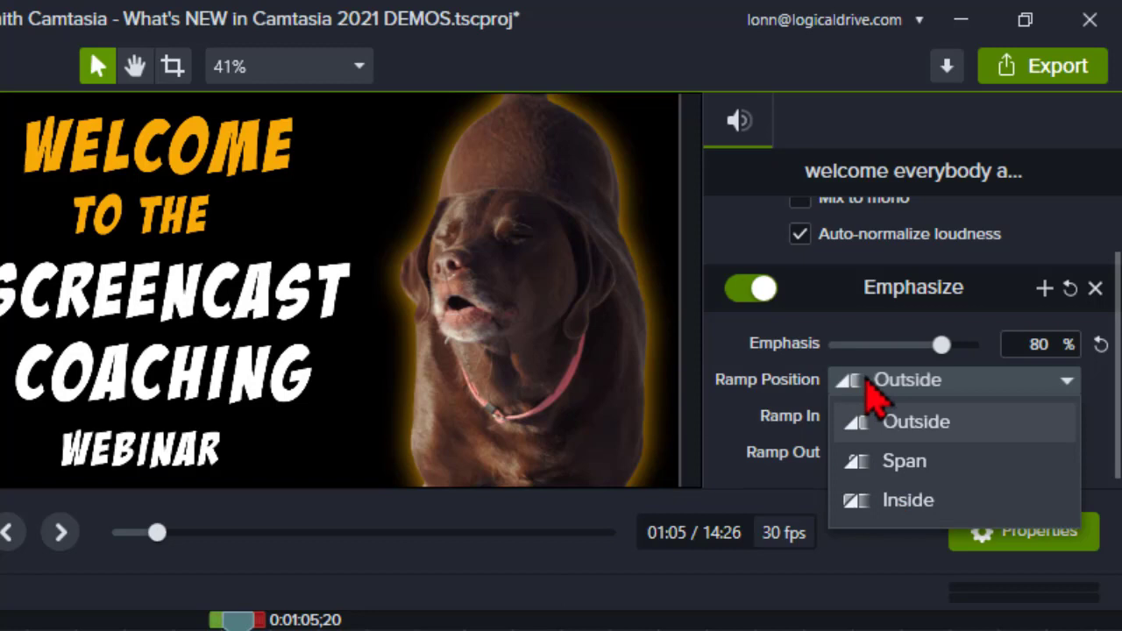
left_click(911, 421)
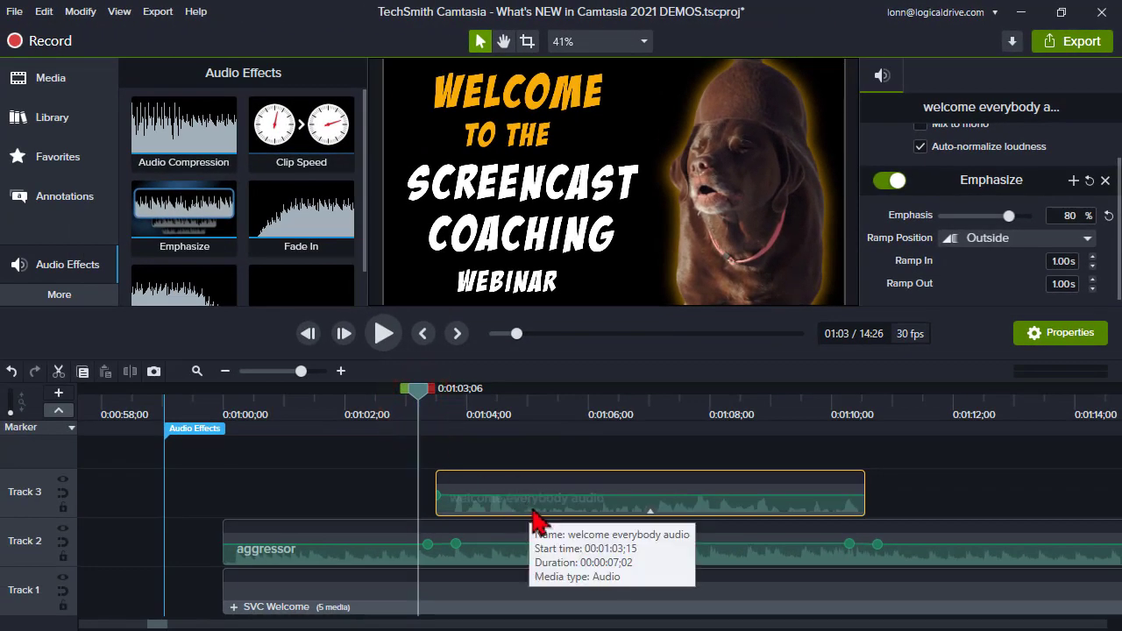
Raise the aggressor music between its volume points to 157%, then lower it to about 96%
left_click_drag(544, 543, 548, 544)
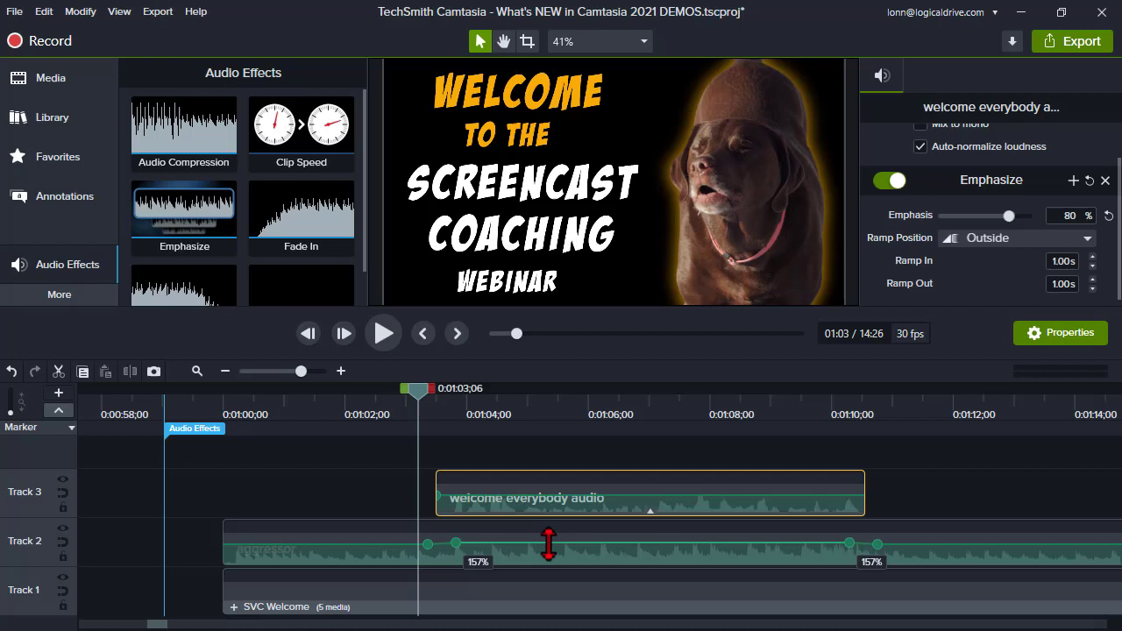
left_click_drag(548, 544, 547, 561)
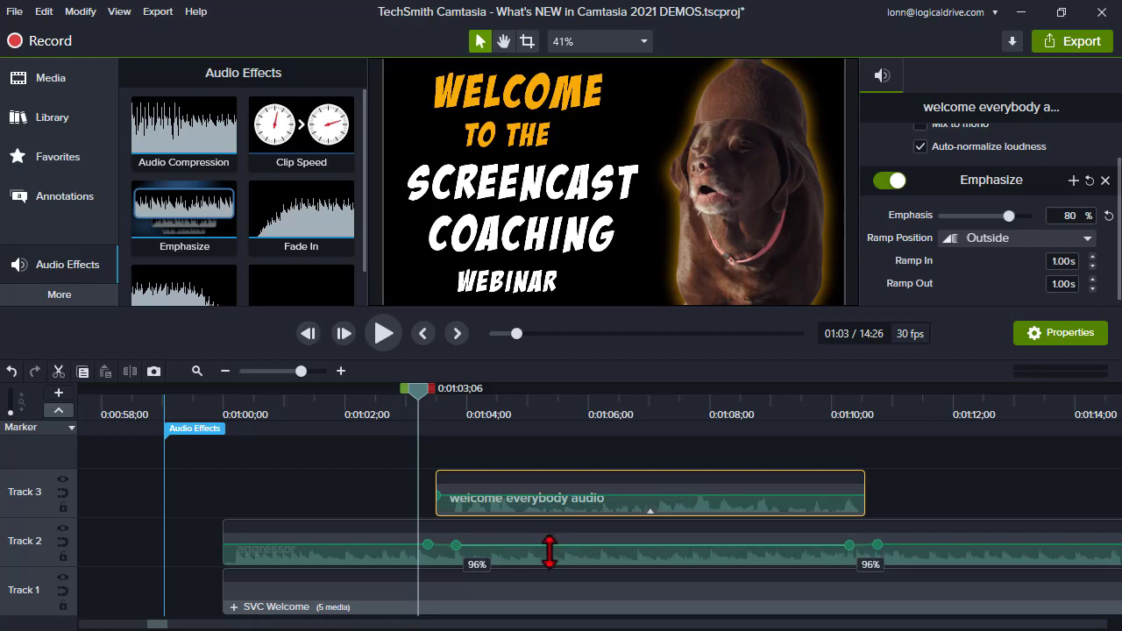
left_click_drag(549, 550, 549, 576)
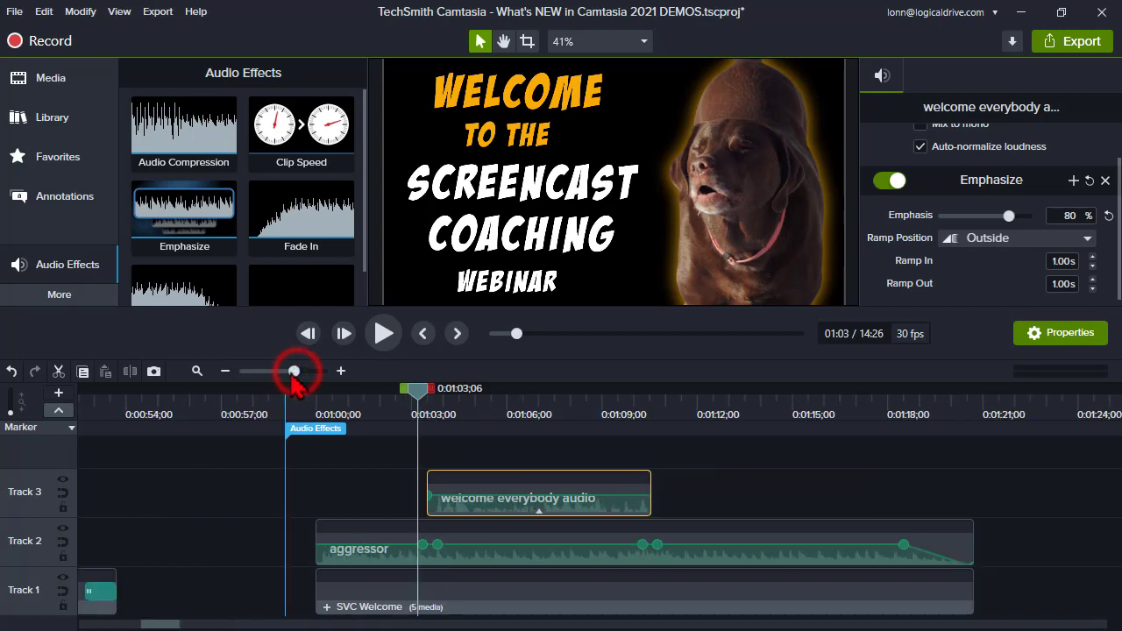
mouse_move(502, 514)
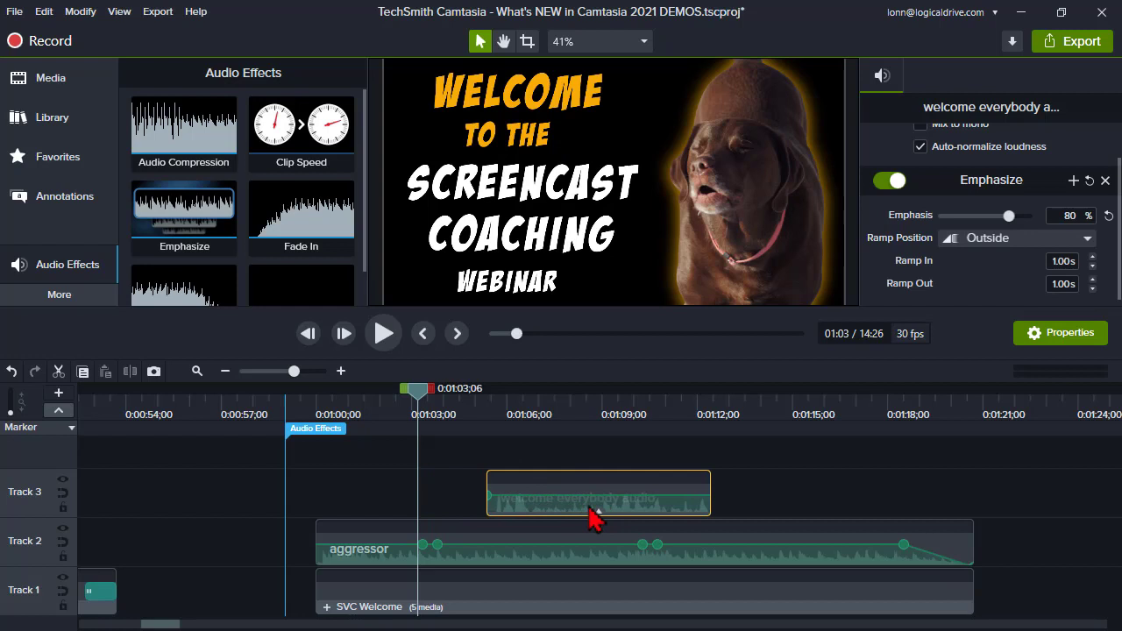
left_click_drag(598, 492, 717, 493)
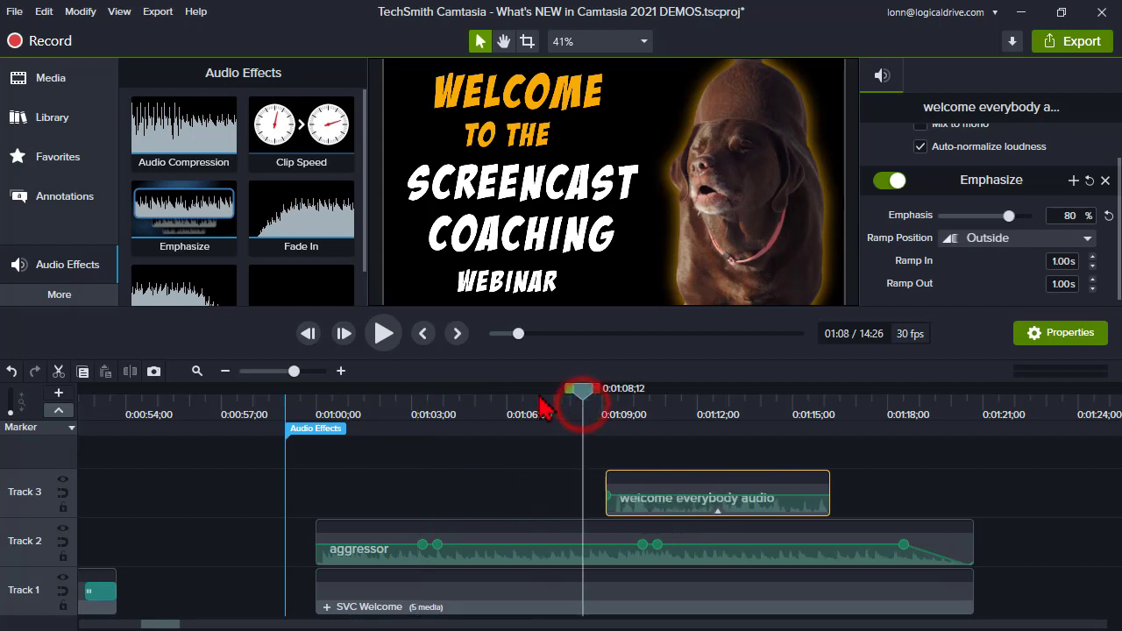
mouse_move(644, 513)
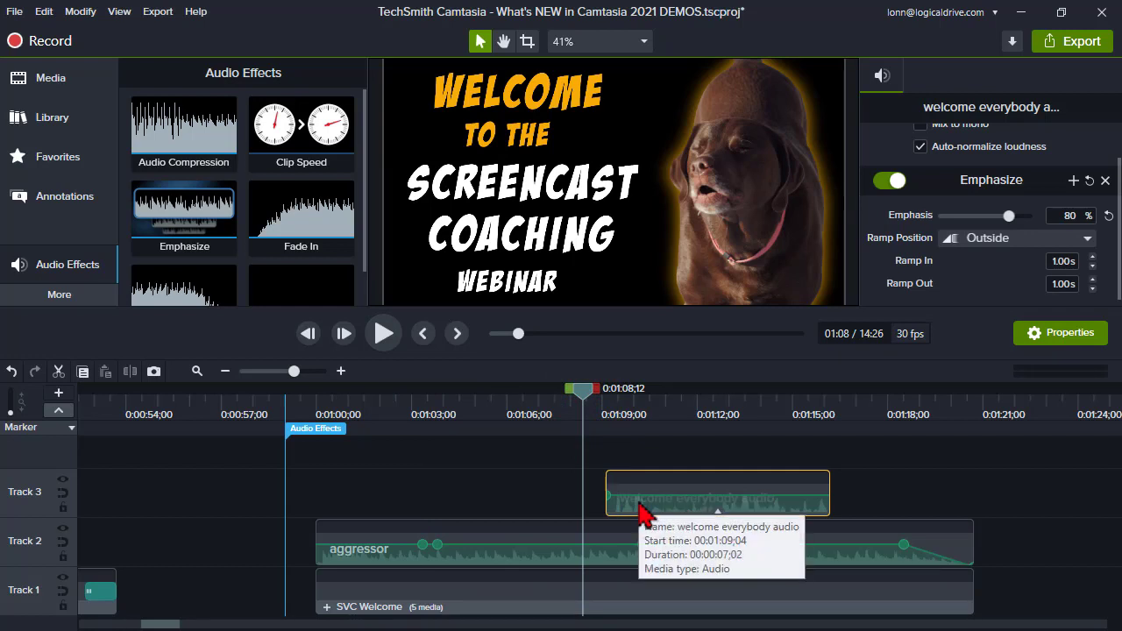
mouse_move(663, 571)
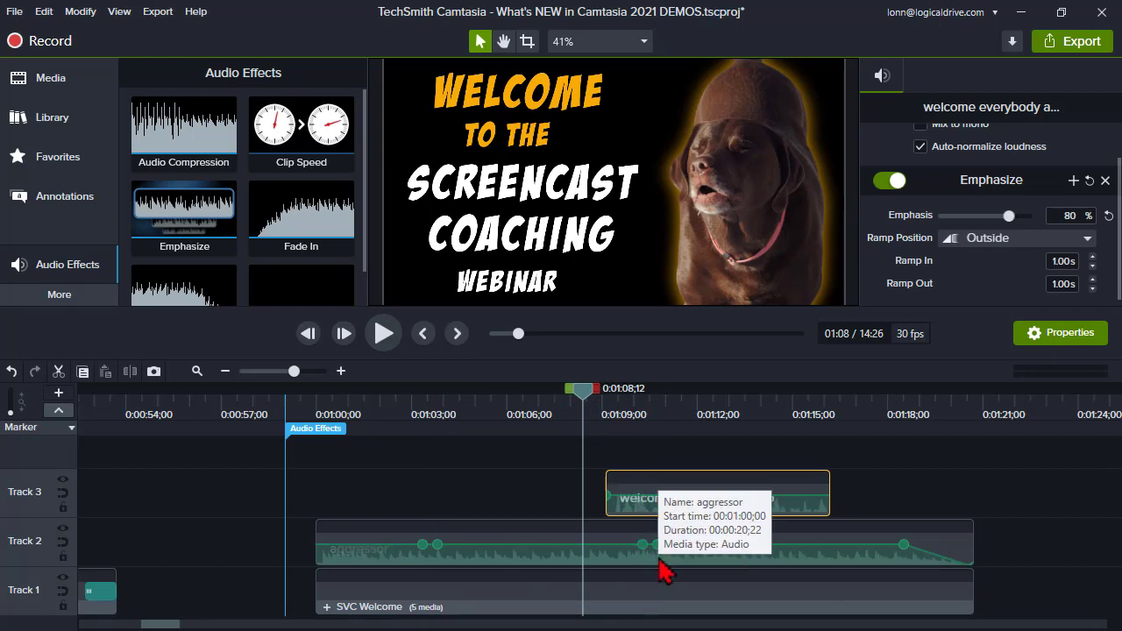
left_click(383, 333)
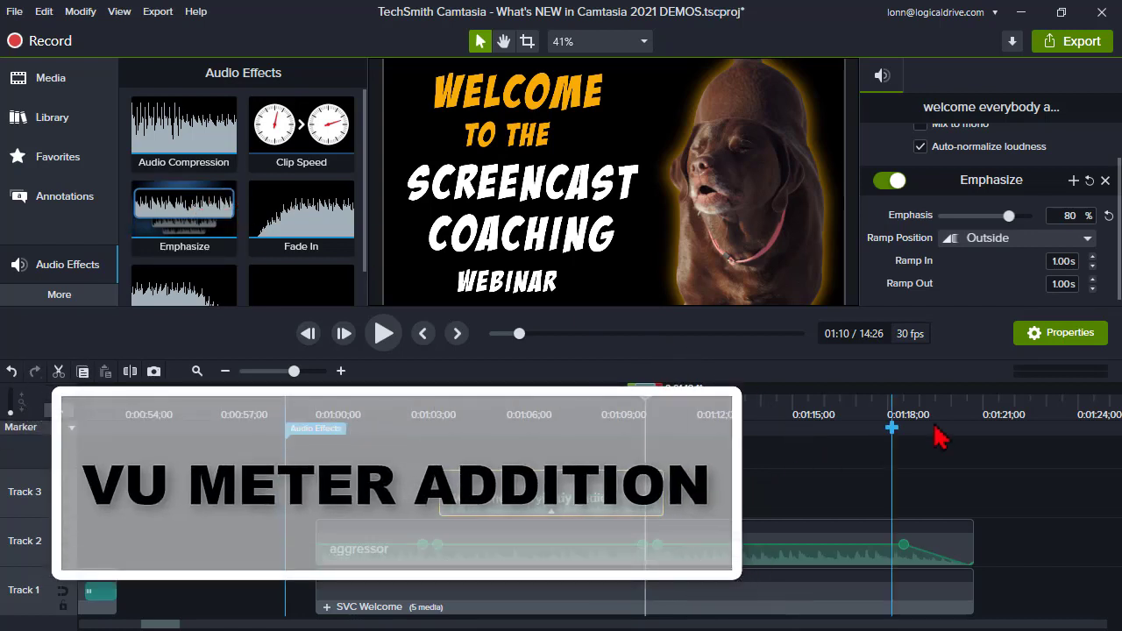
mouse_move(1056, 372)
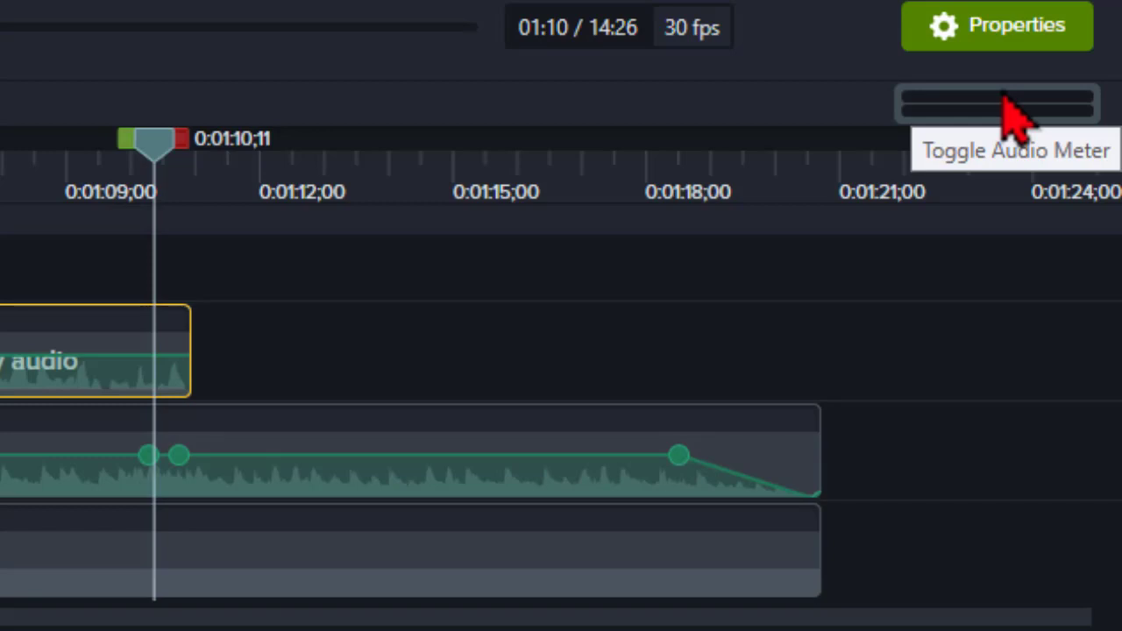
mouse_move(988, 135)
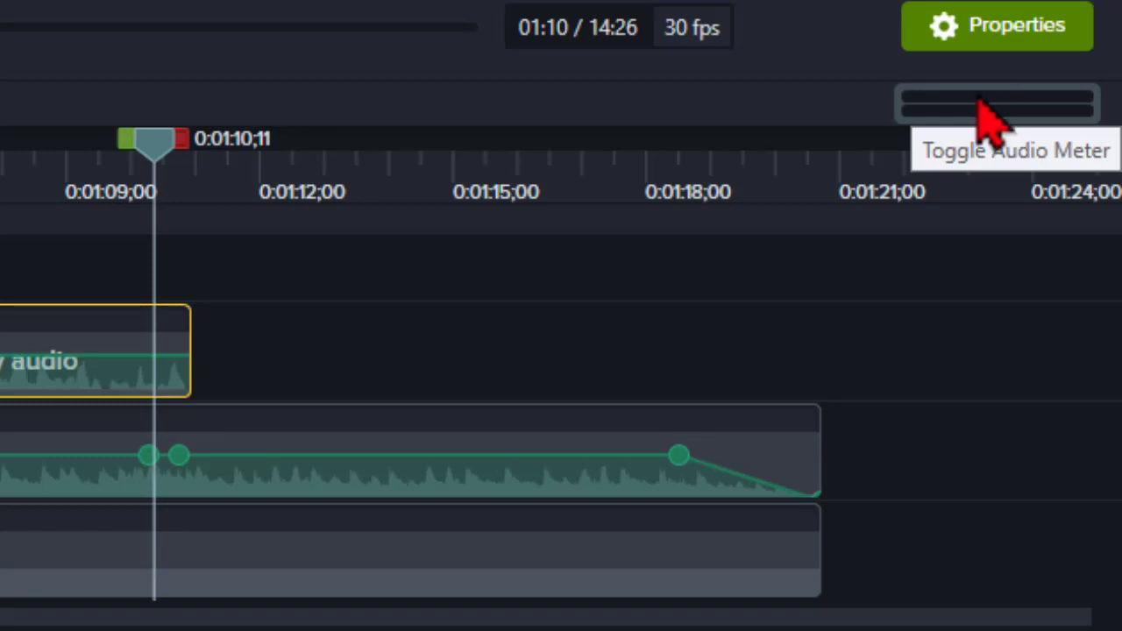
Expand the audio level meter with its decibel scale above the timeline
left_click(992, 107)
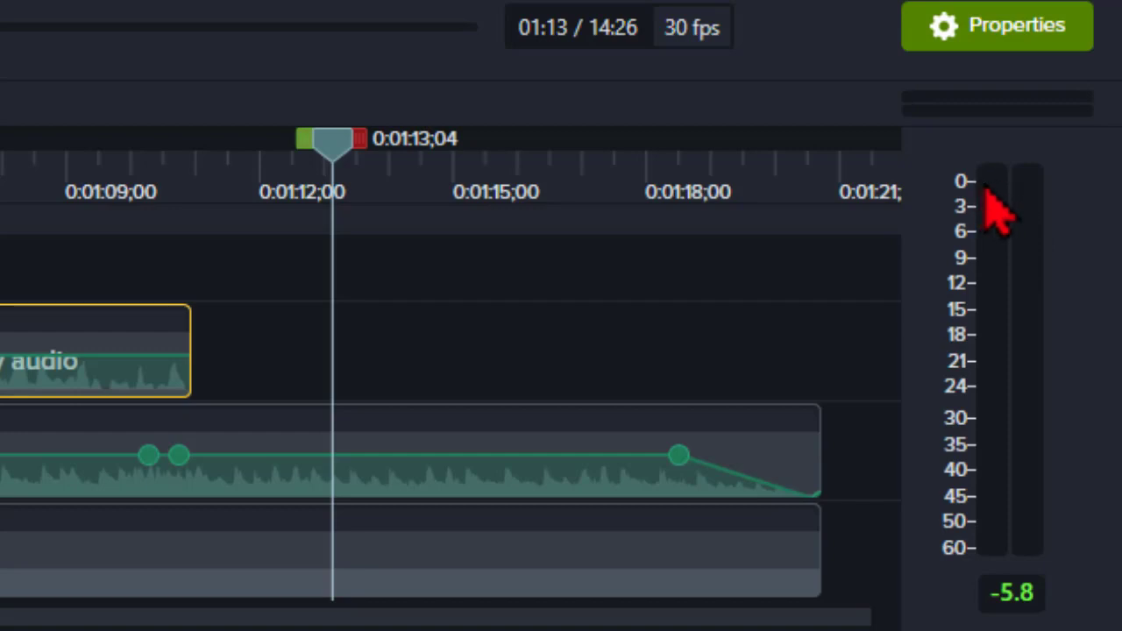
mouse_move(1004, 491)
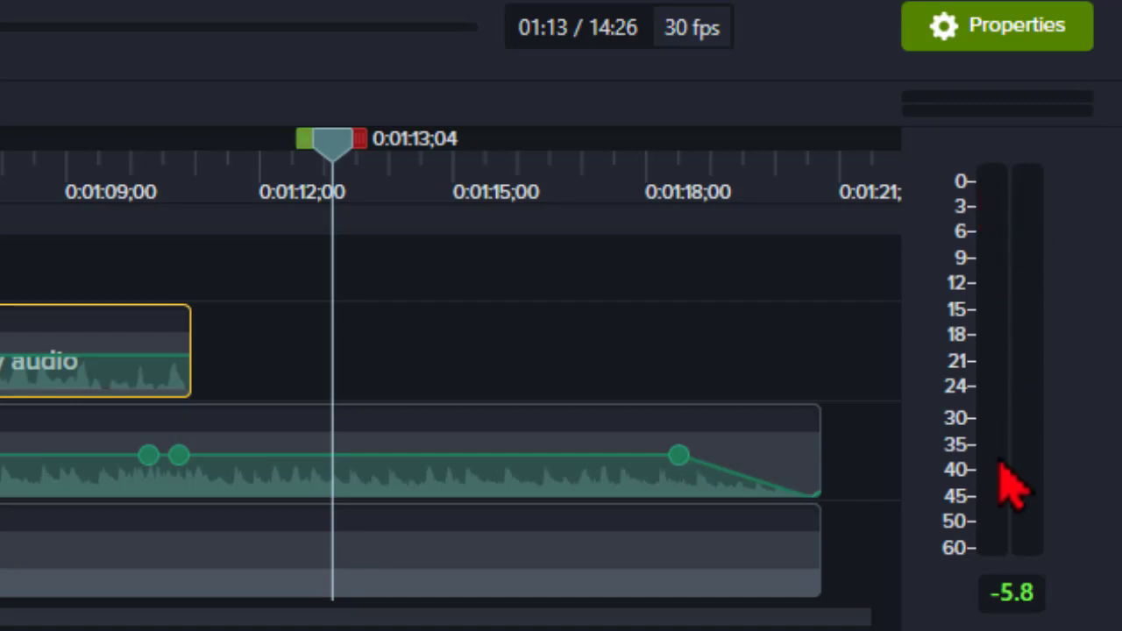
mouse_move(991, 250)
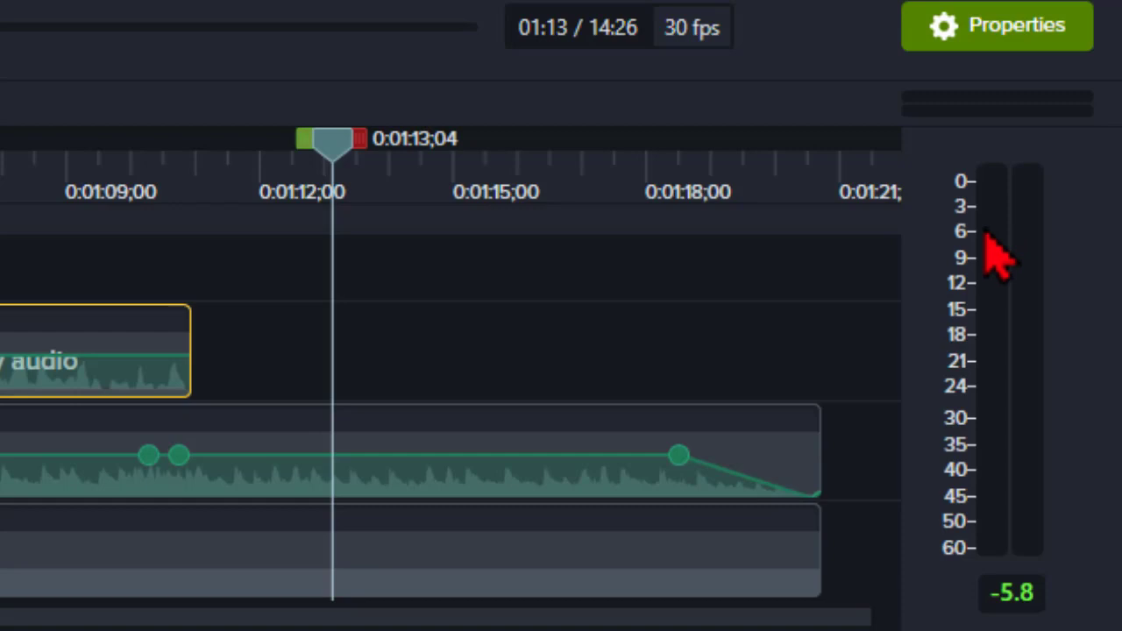
mouse_move(972, 263)
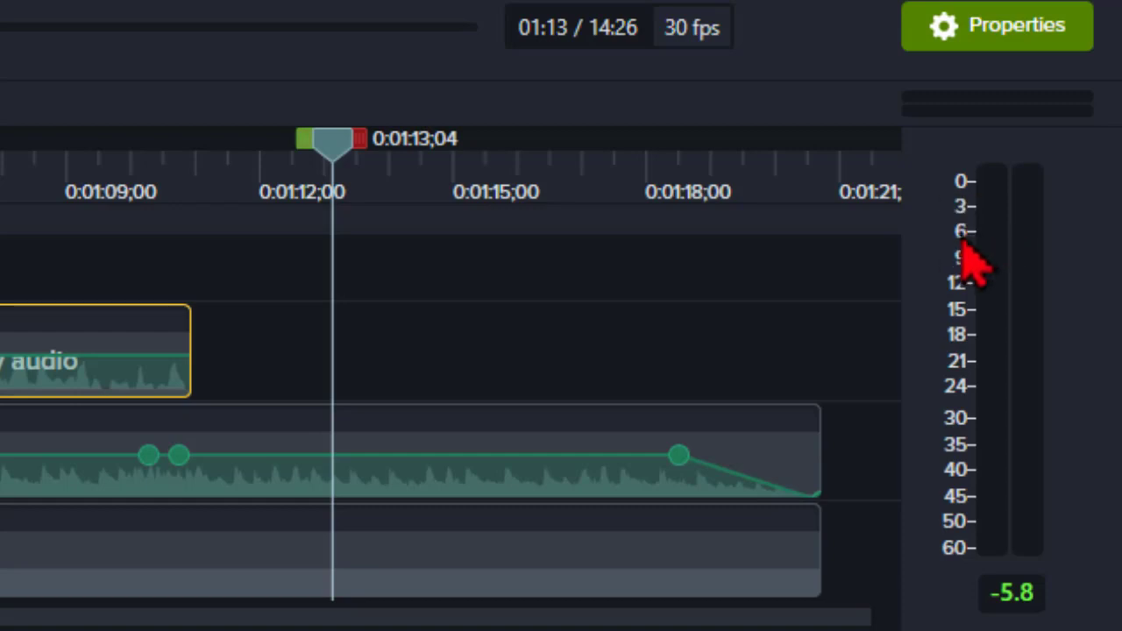
mouse_move(339, 191)
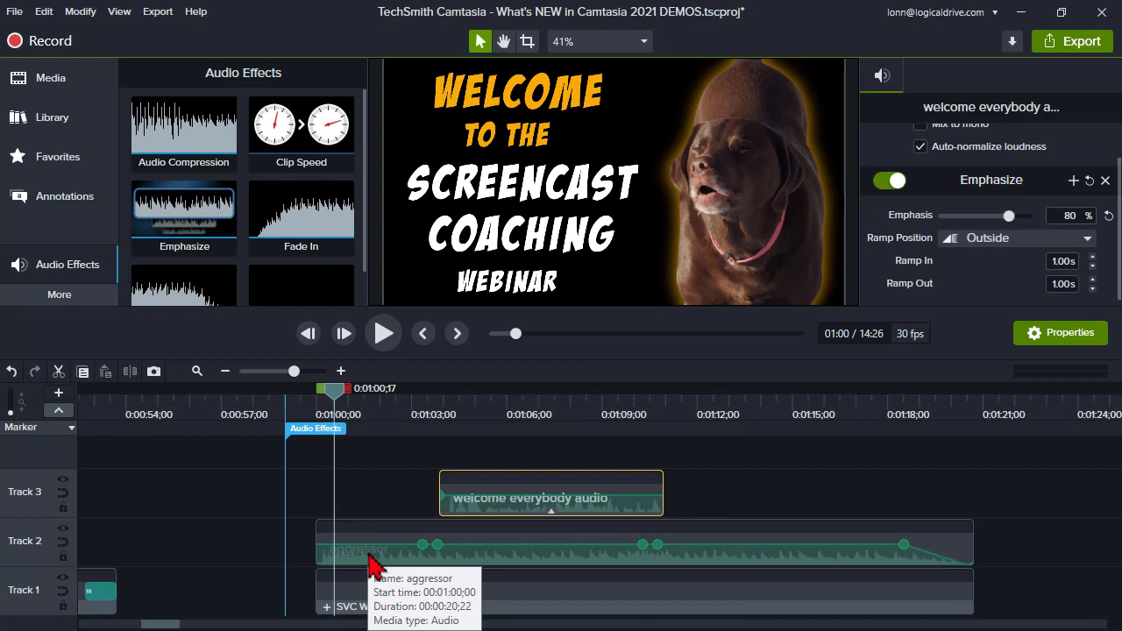
mouse_move(379, 502)
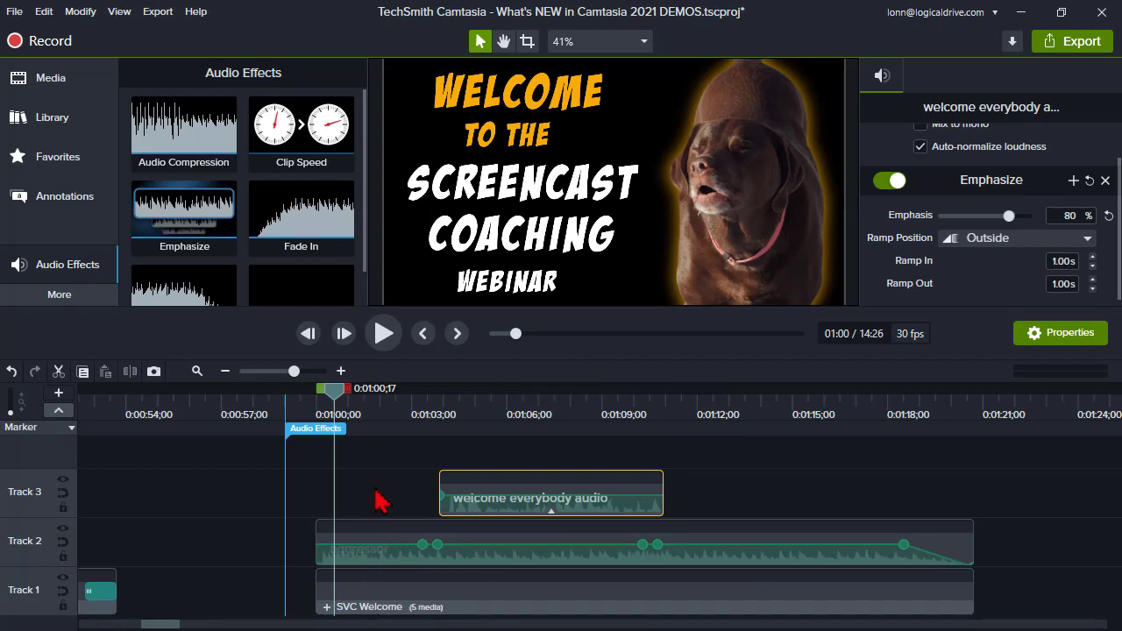
mouse_move(432, 475)
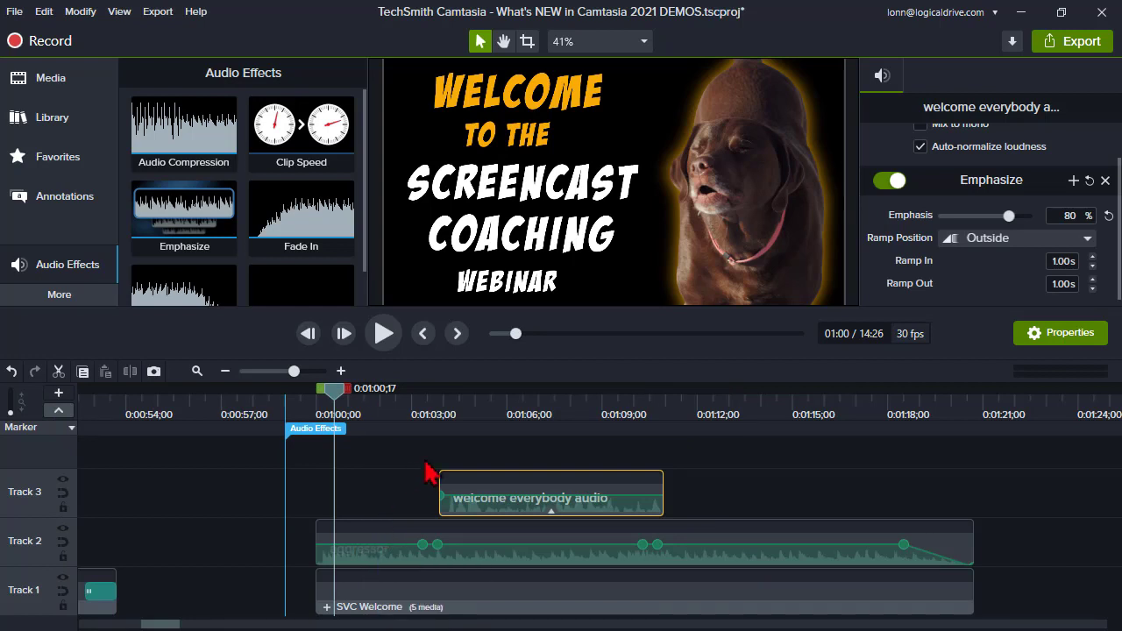
left_click(644, 41)
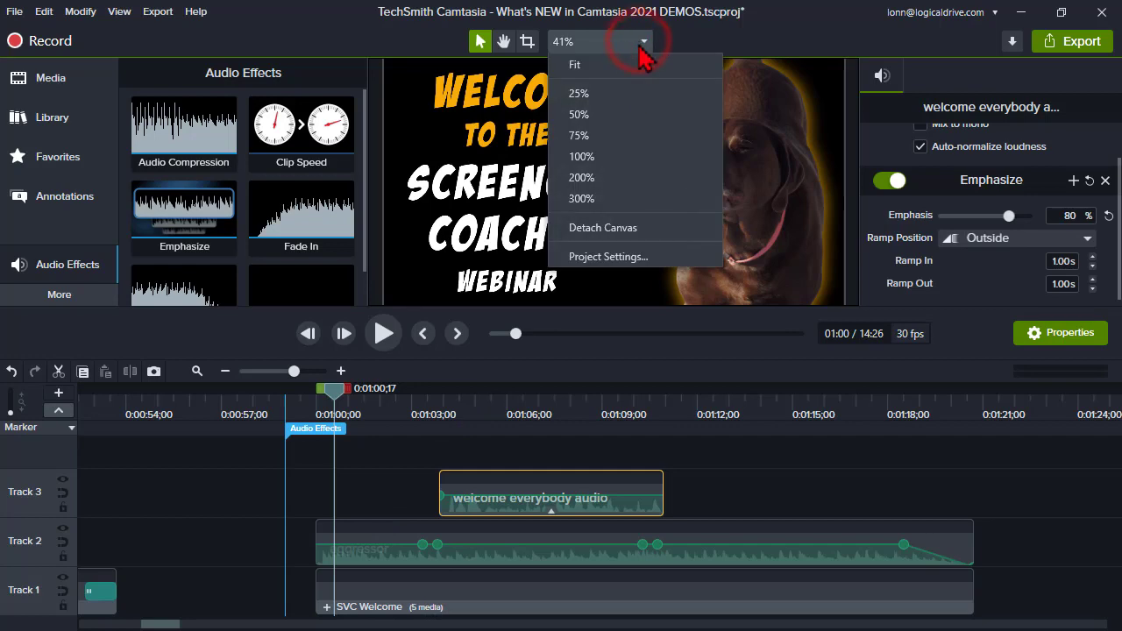
left_click(607, 256)
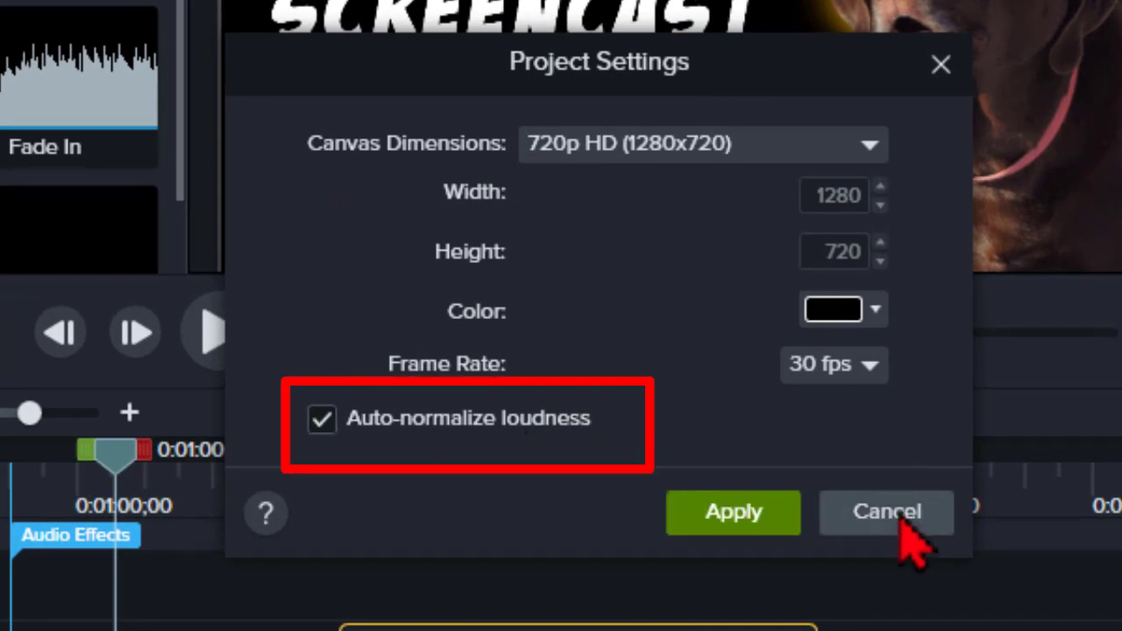
left_click(886, 512)
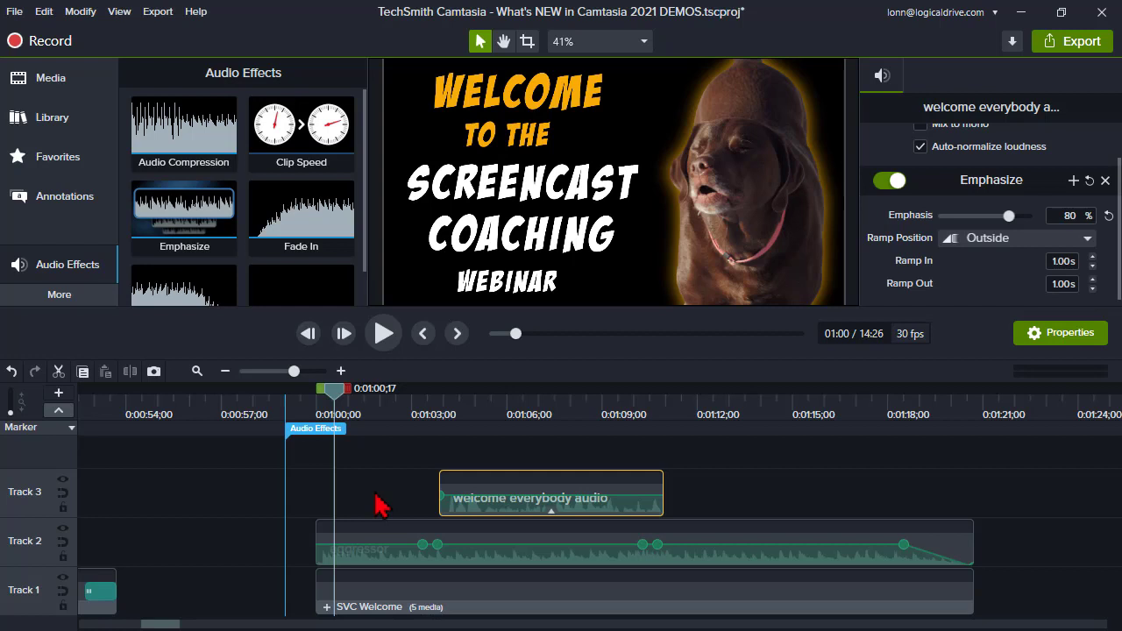
mouse_move(309, 491)
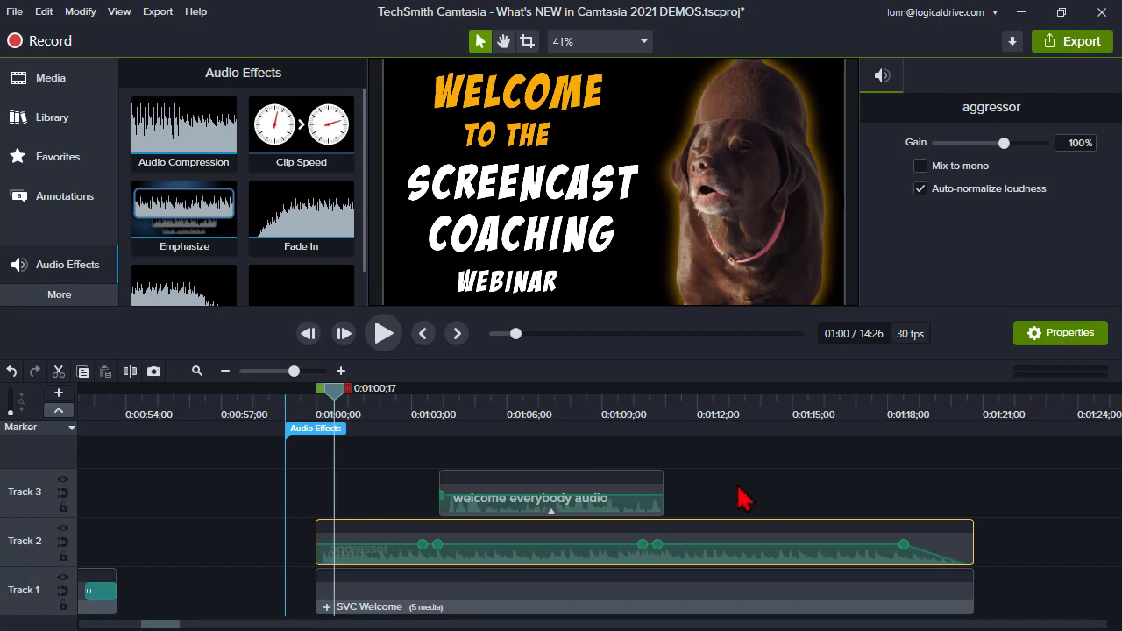
mouse_move(378, 571)
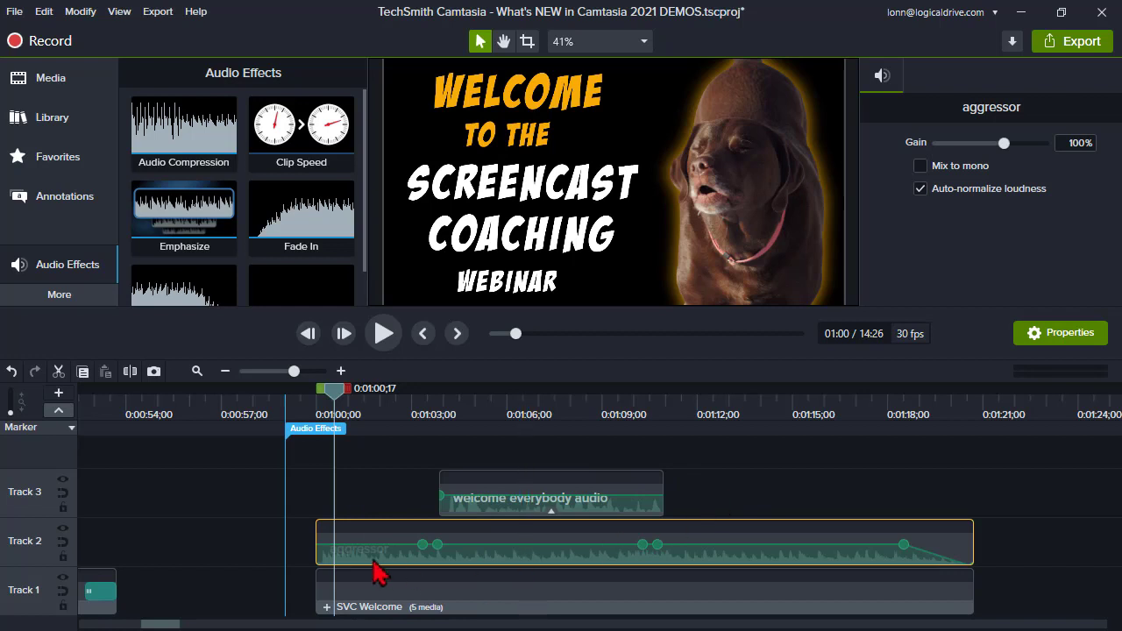
mouse_move(370, 494)
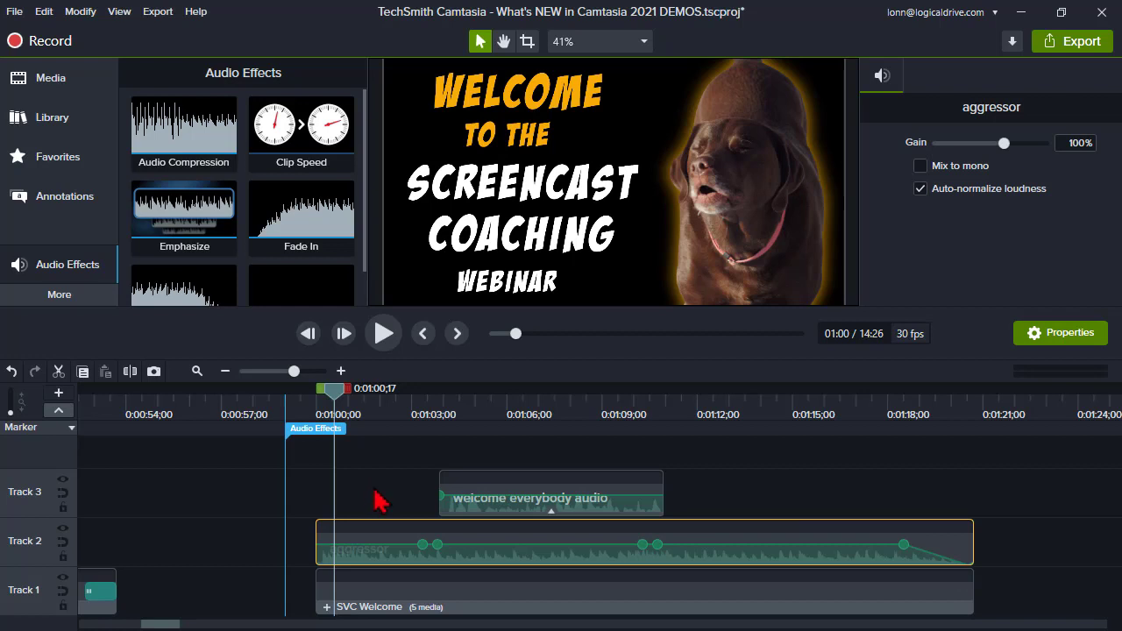
mouse_move(386, 503)
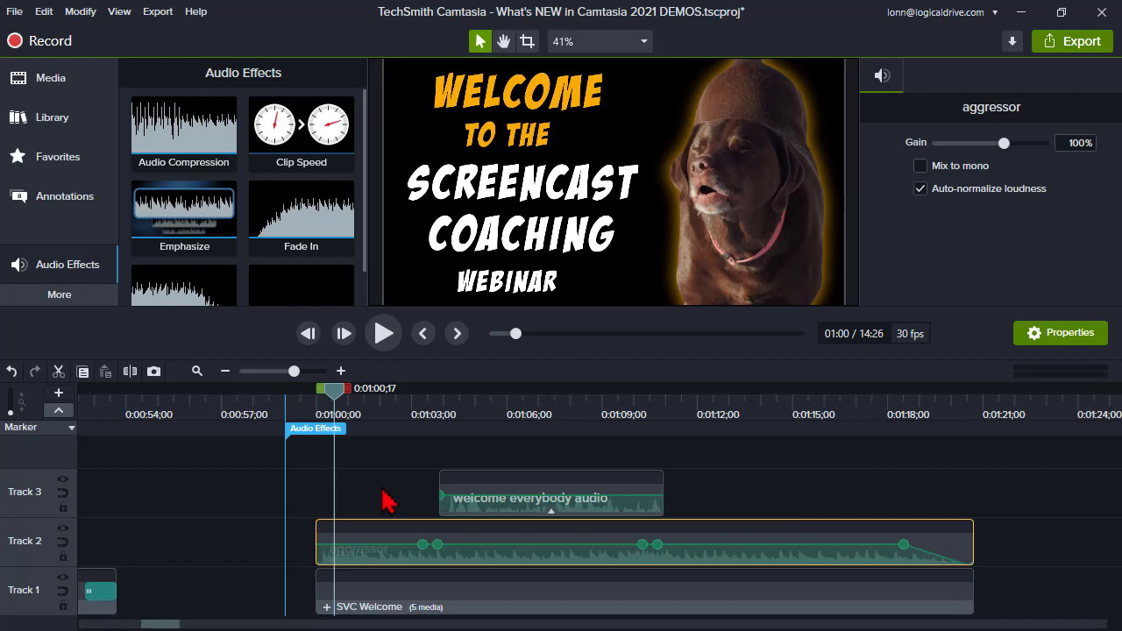
mouse_move(378, 486)
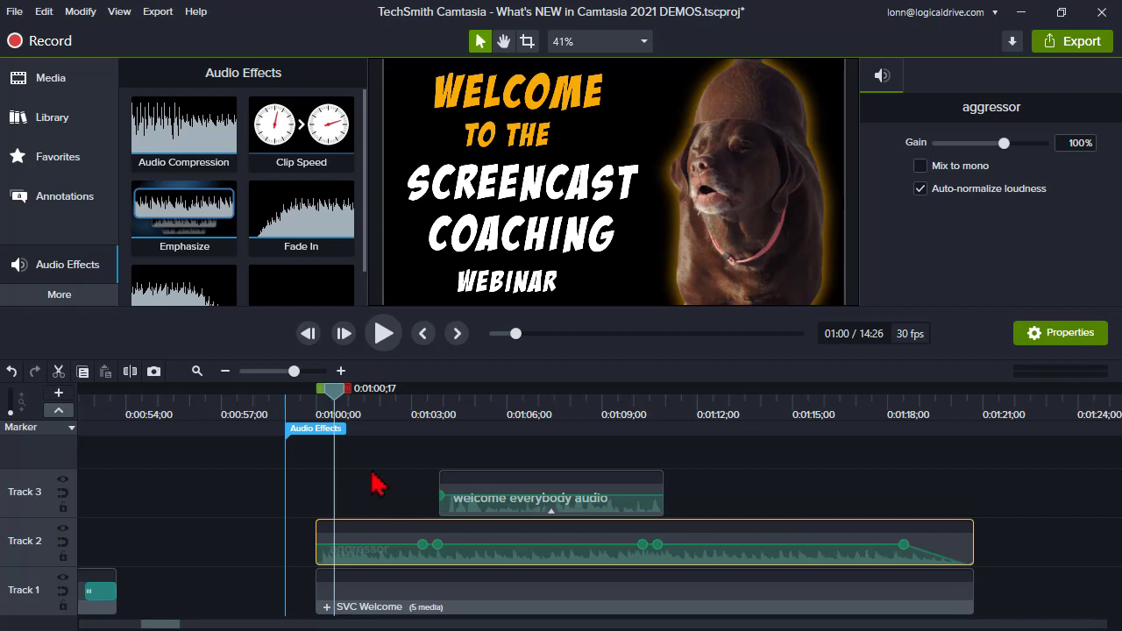
mouse_move(378, 501)
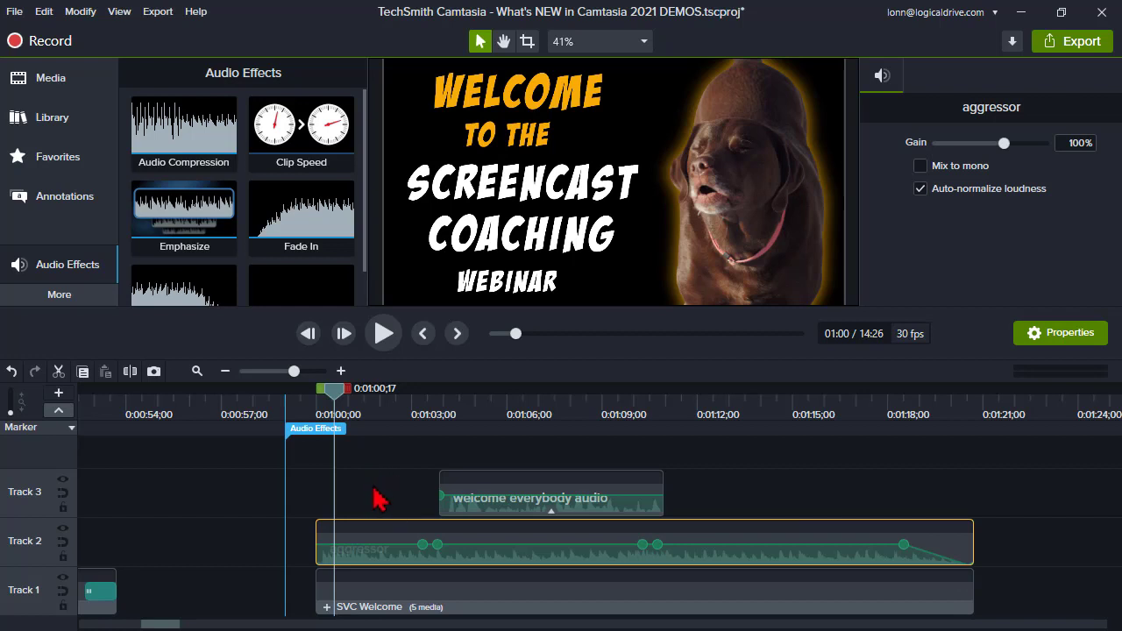
mouse_move(122, 561)
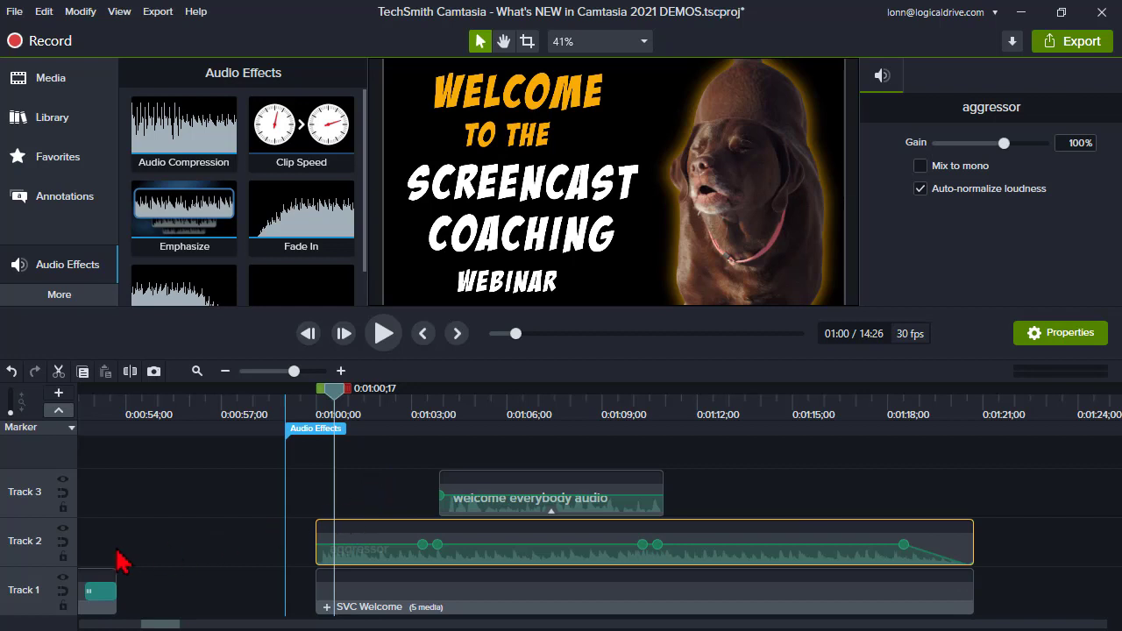
mouse_move(491, 570)
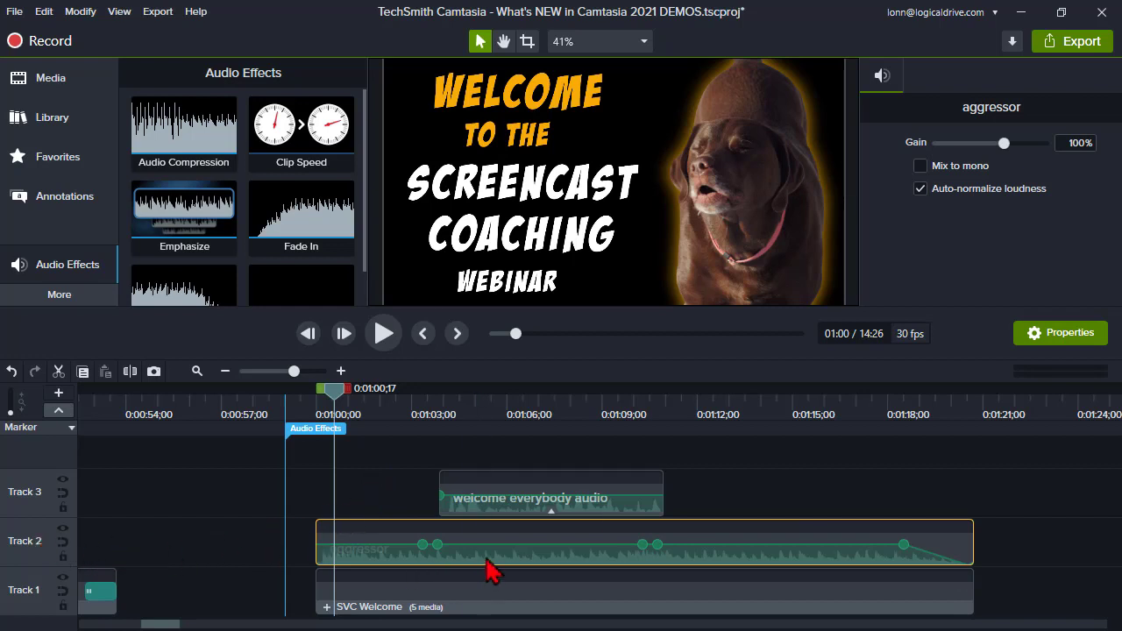
mouse_move(1012, 228)
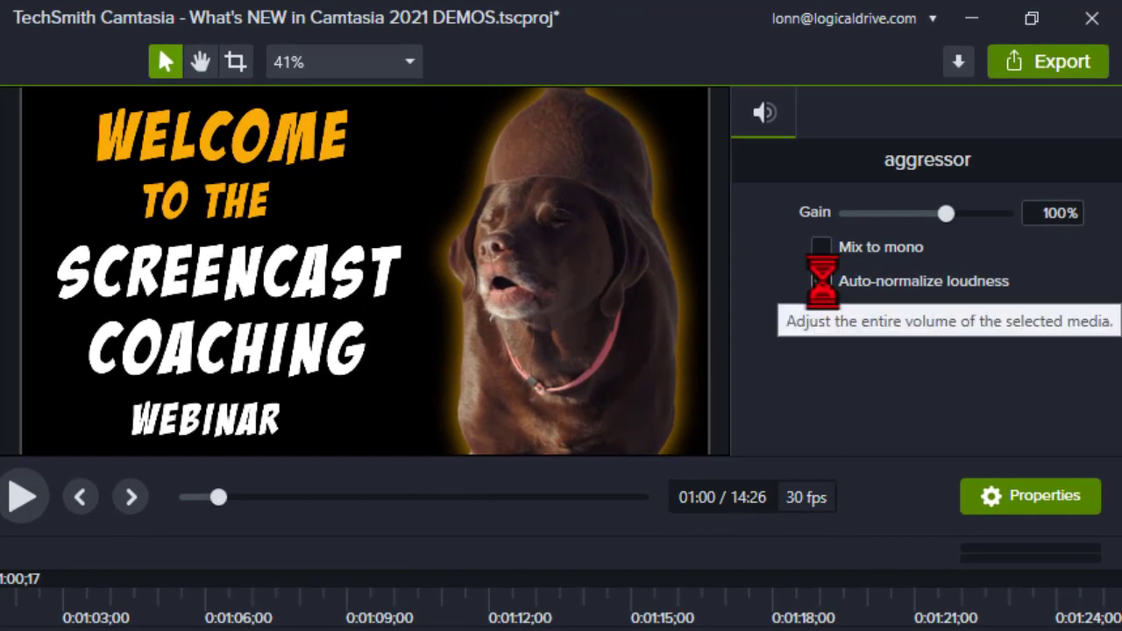
mouse_move(837, 364)
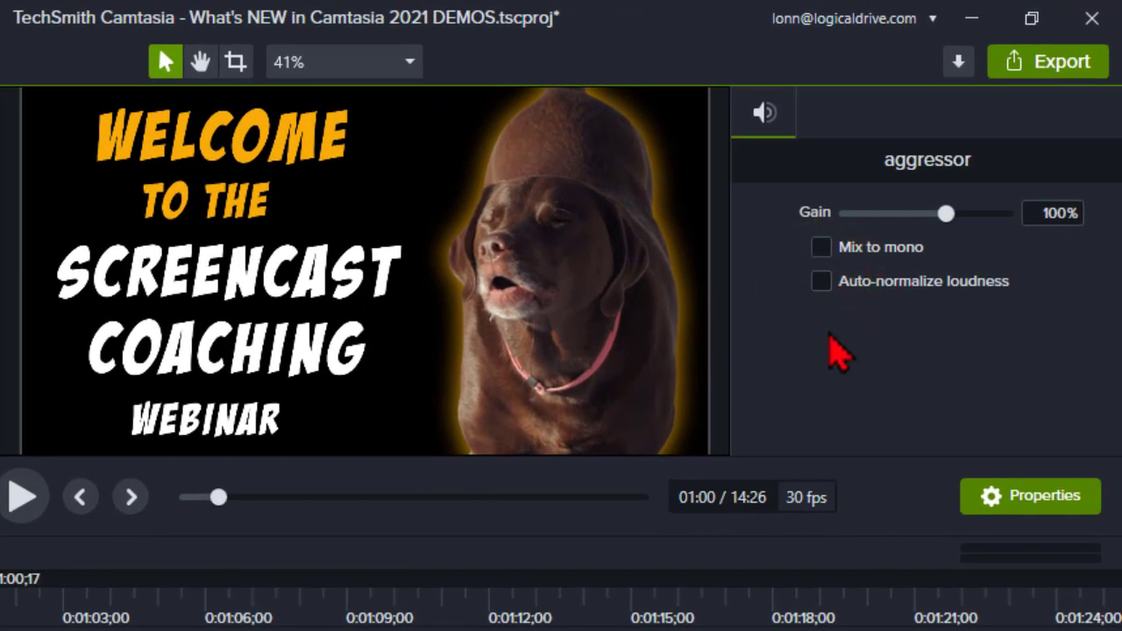
Re-enable Auto-normalize loudness in the aggressor clip's Audio properties
left_click(820, 280)
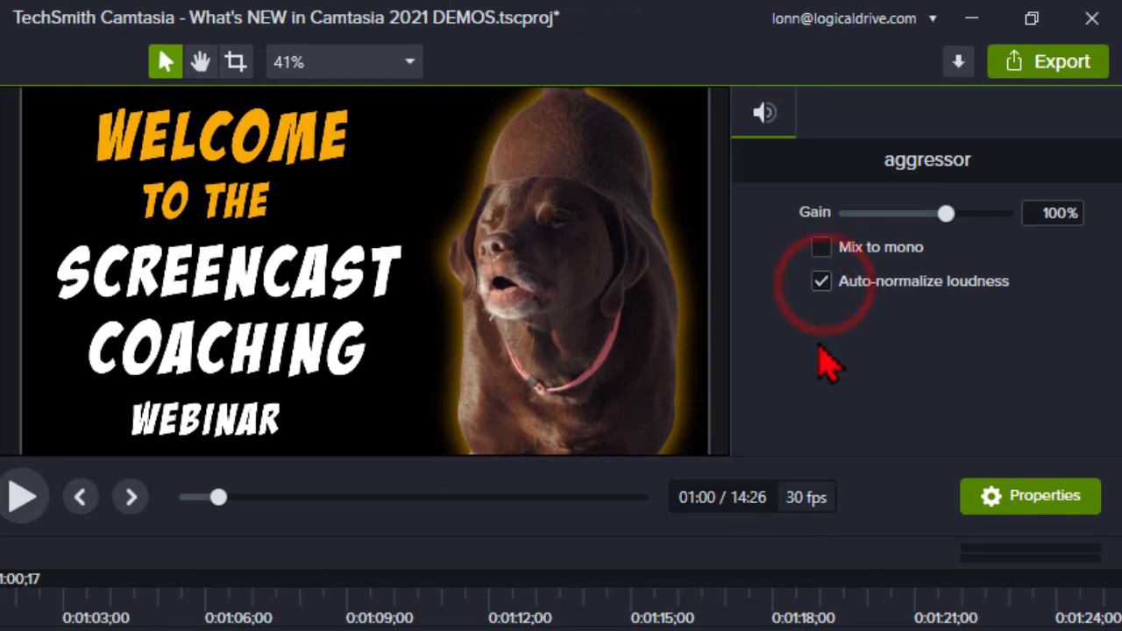